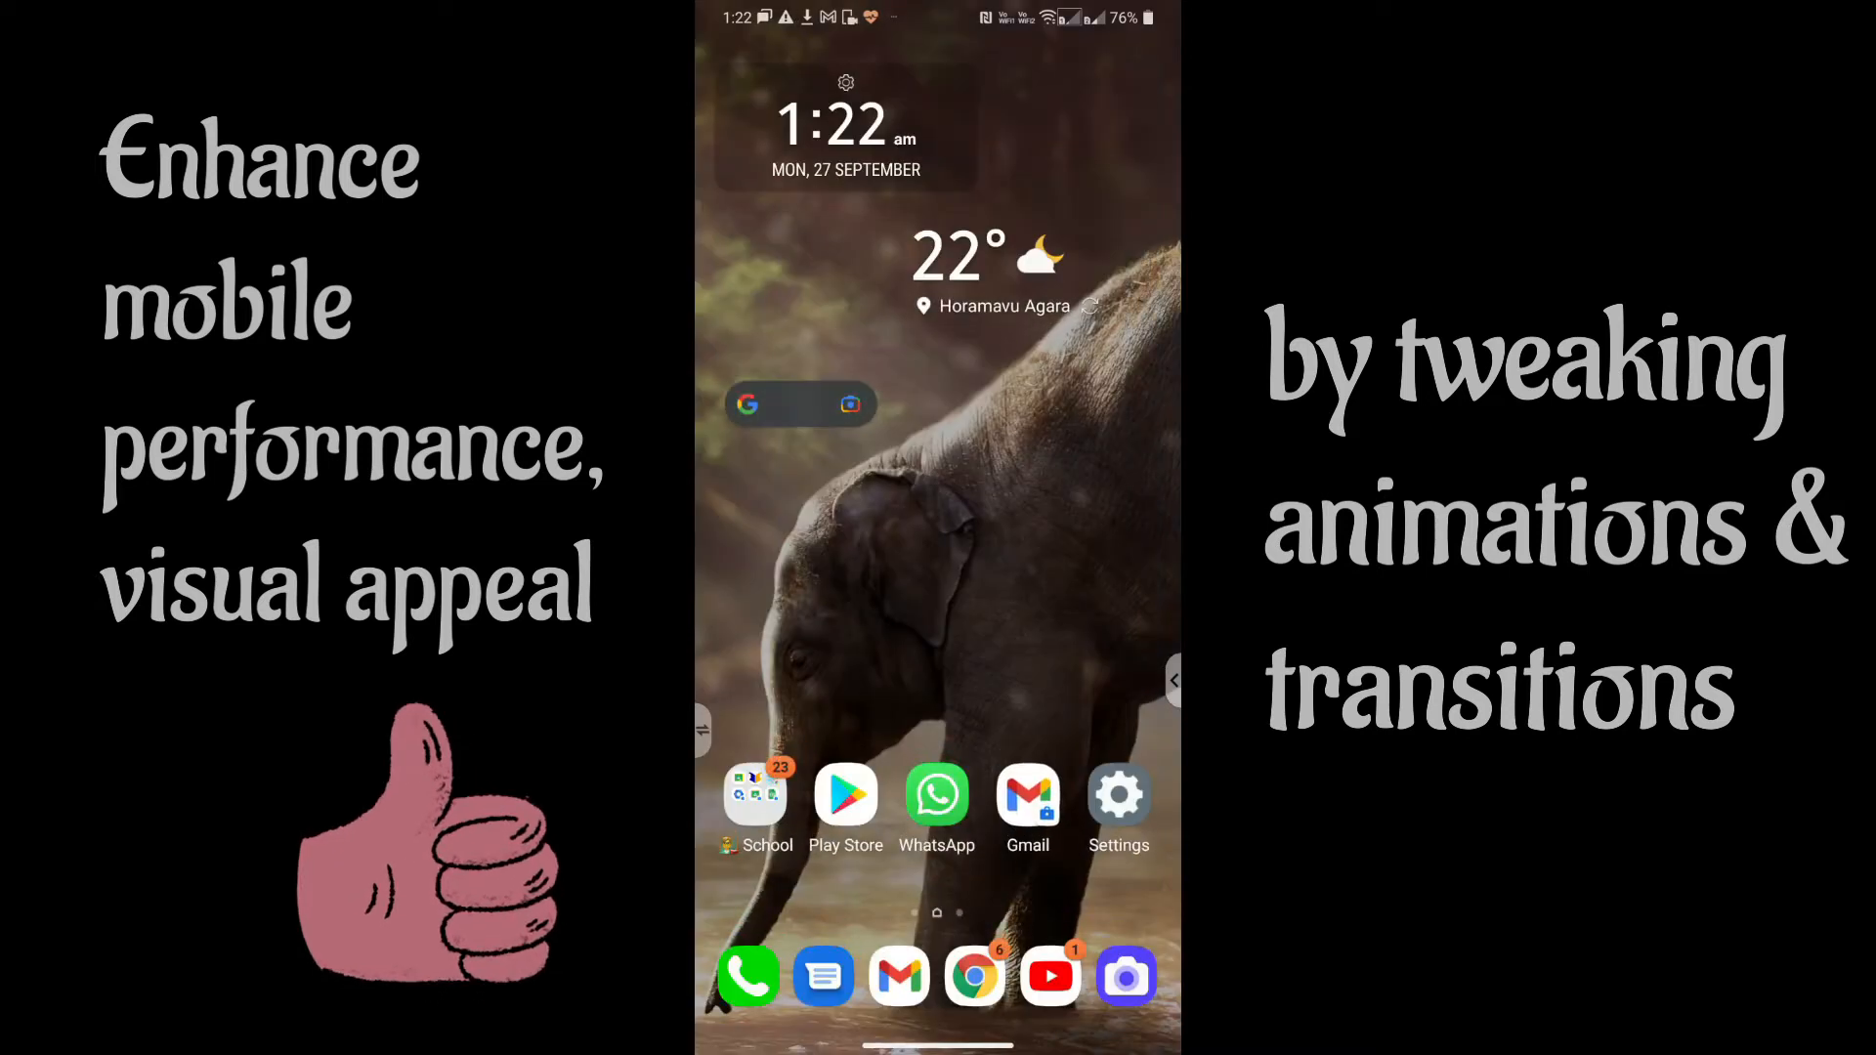
Unlock developer mode by tapping Build number in Software information, then return to System
left_click(936, 796)
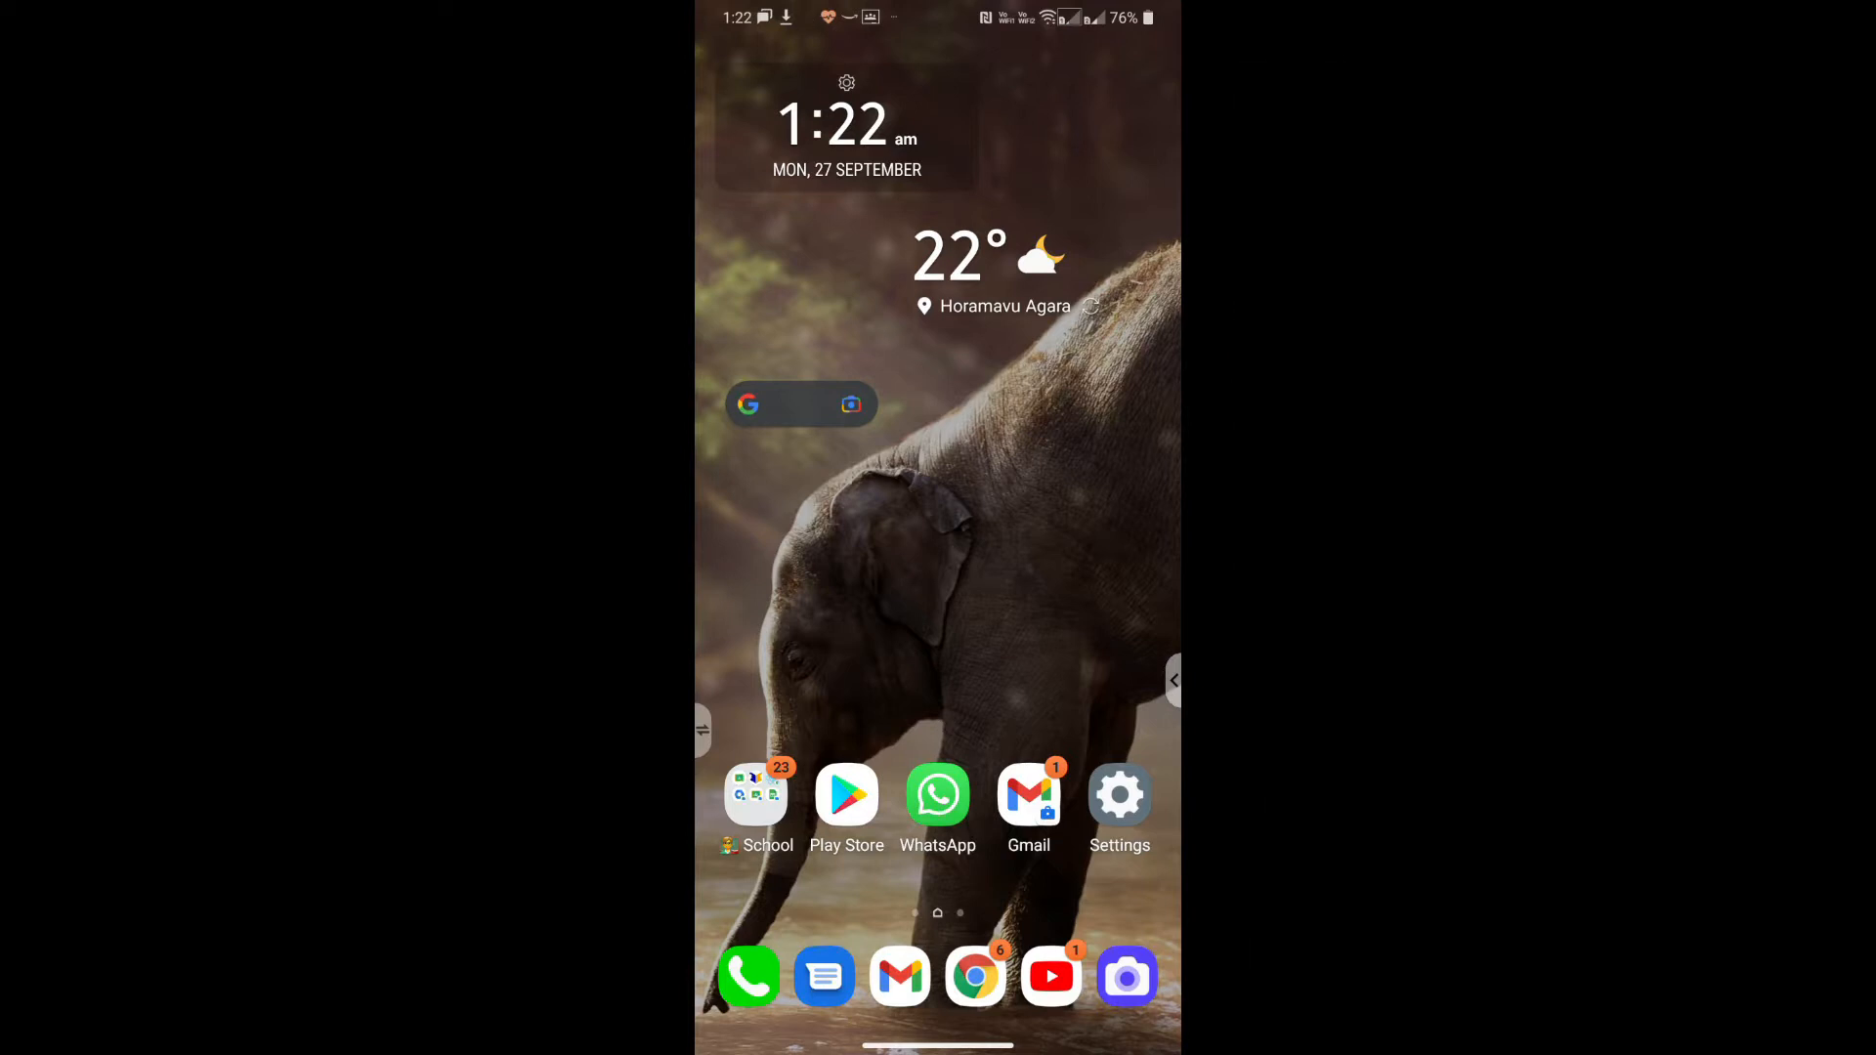
left_click(1118, 794)
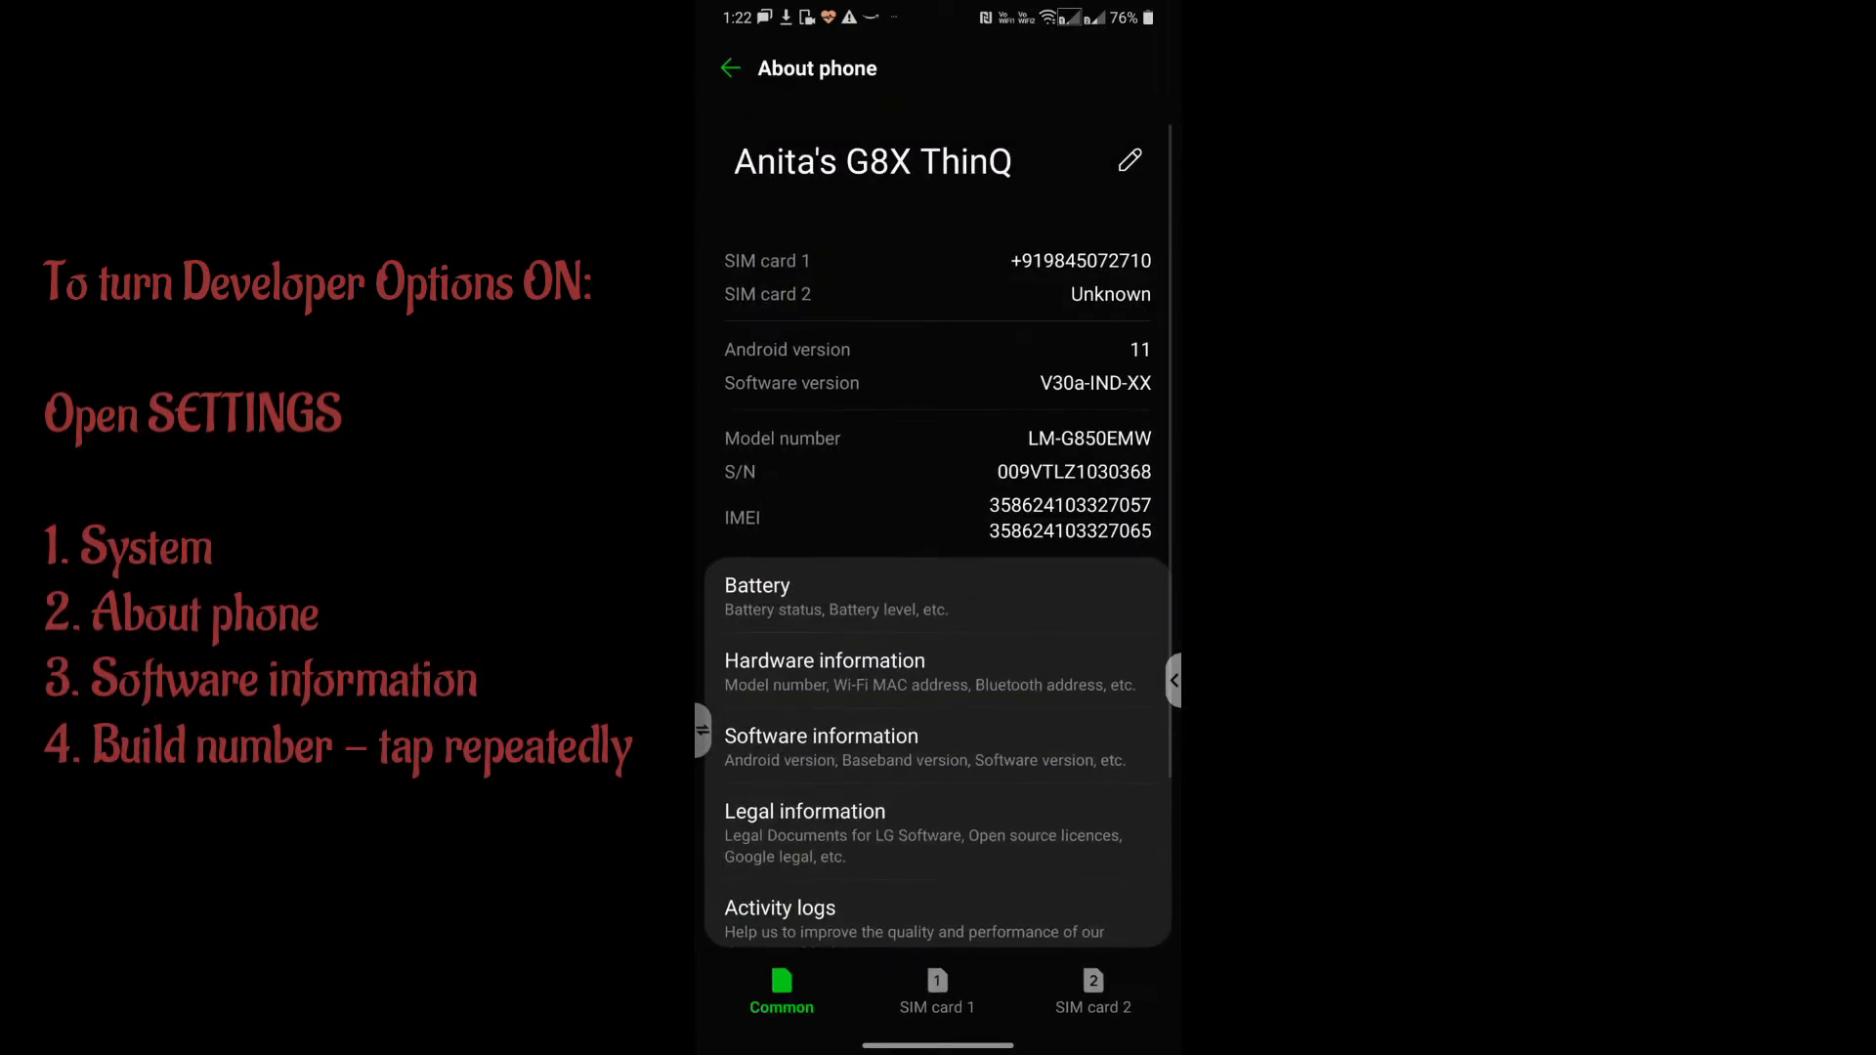
left_click(822, 748)
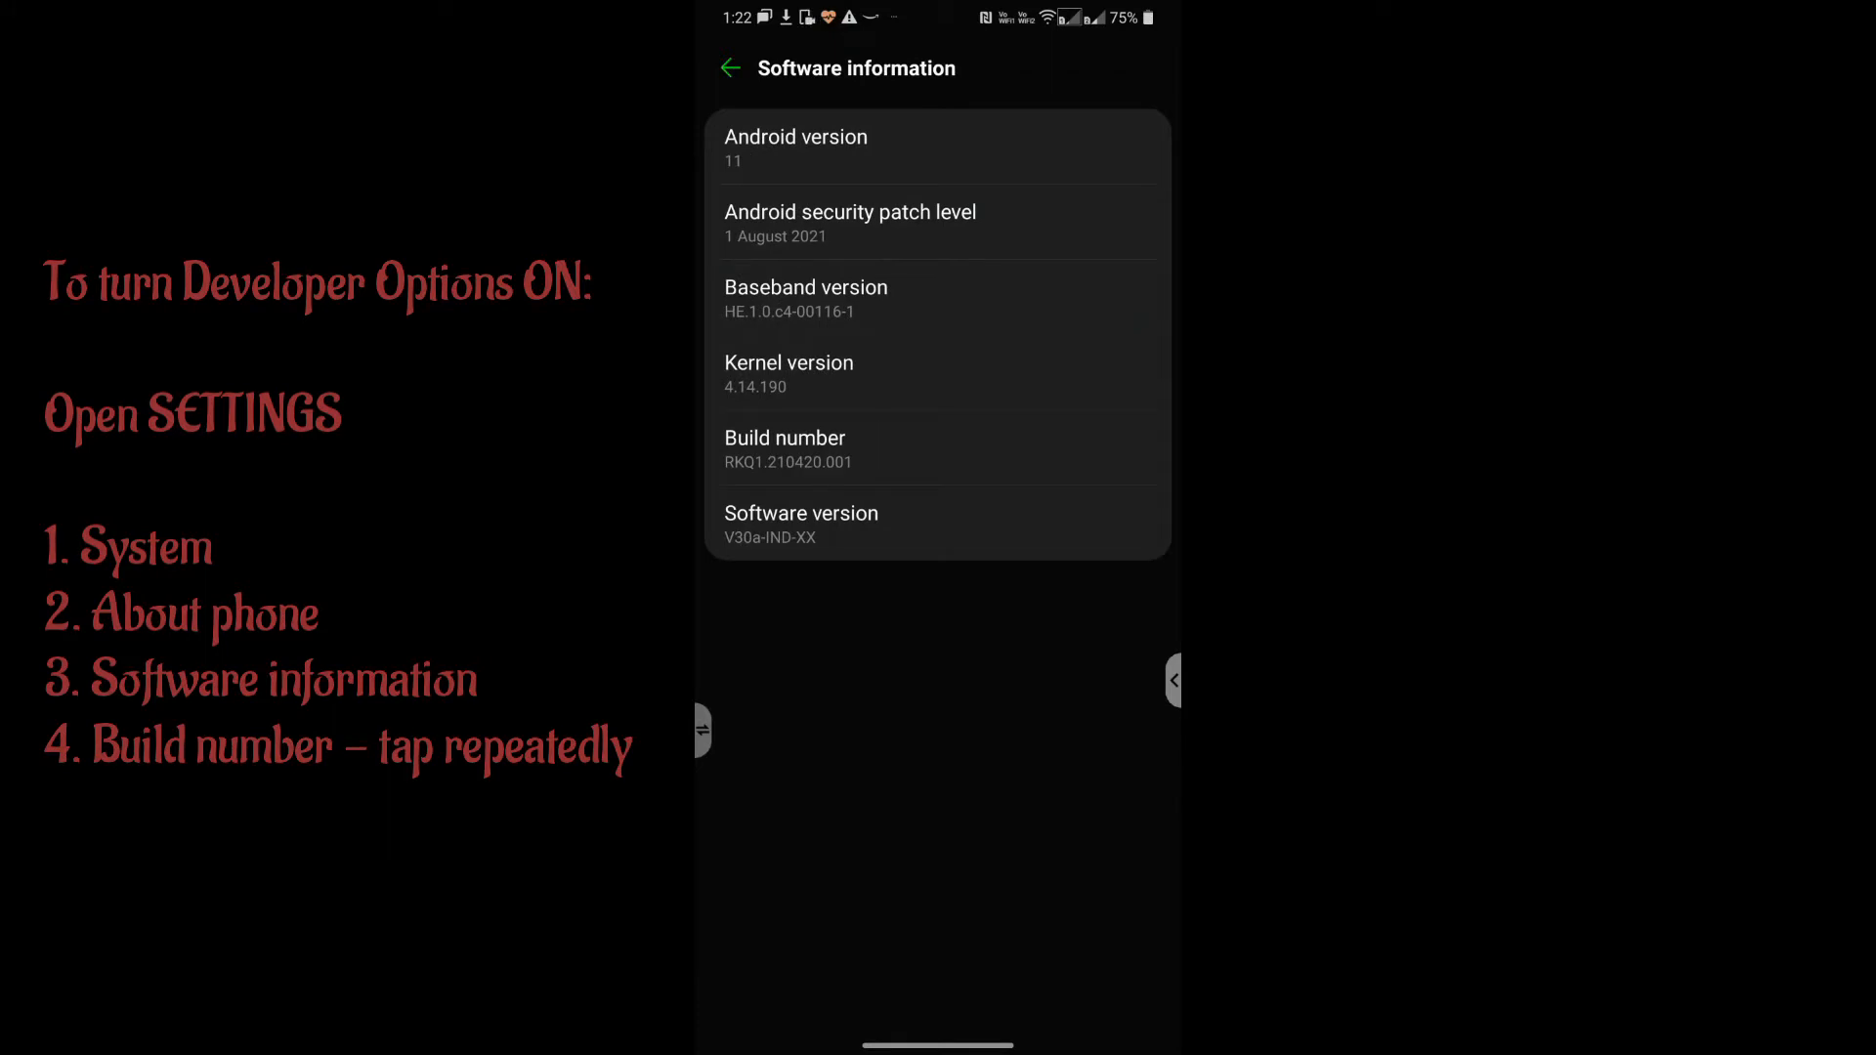
left_click(936, 450)
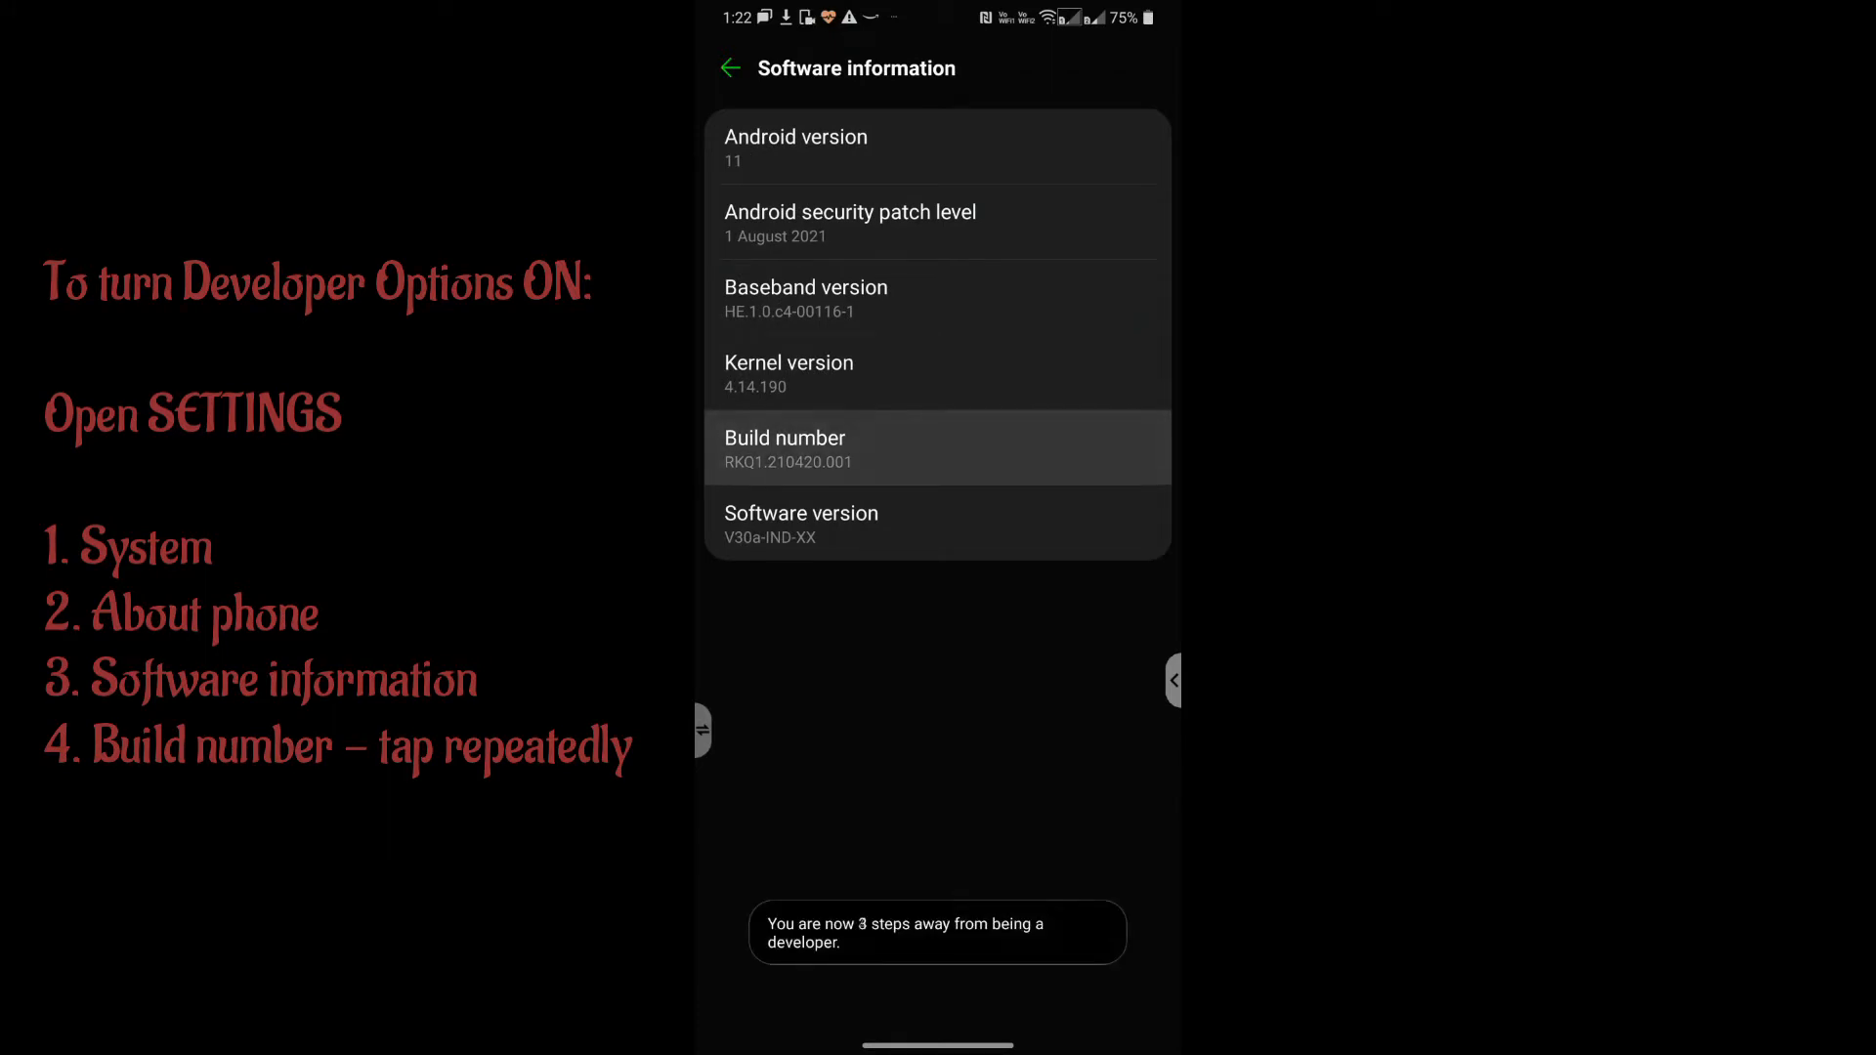
left_click(786, 450)
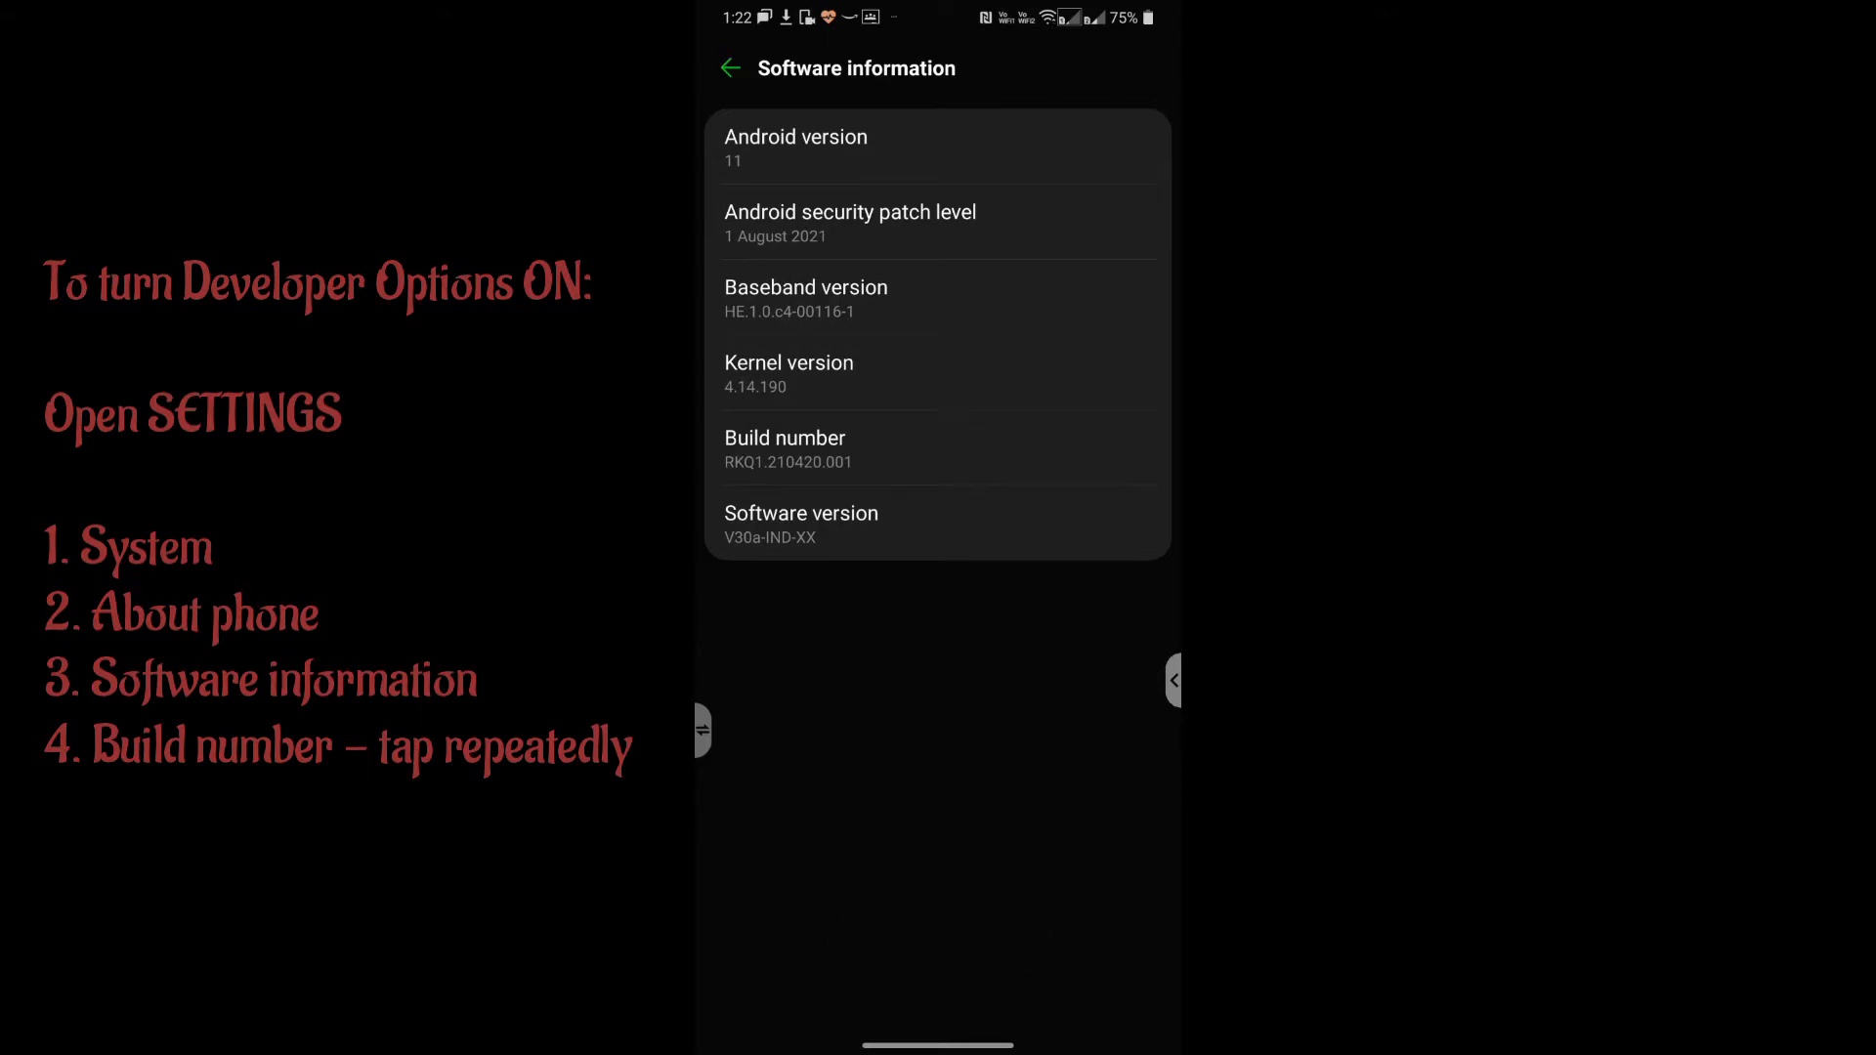
left_click(729, 67)
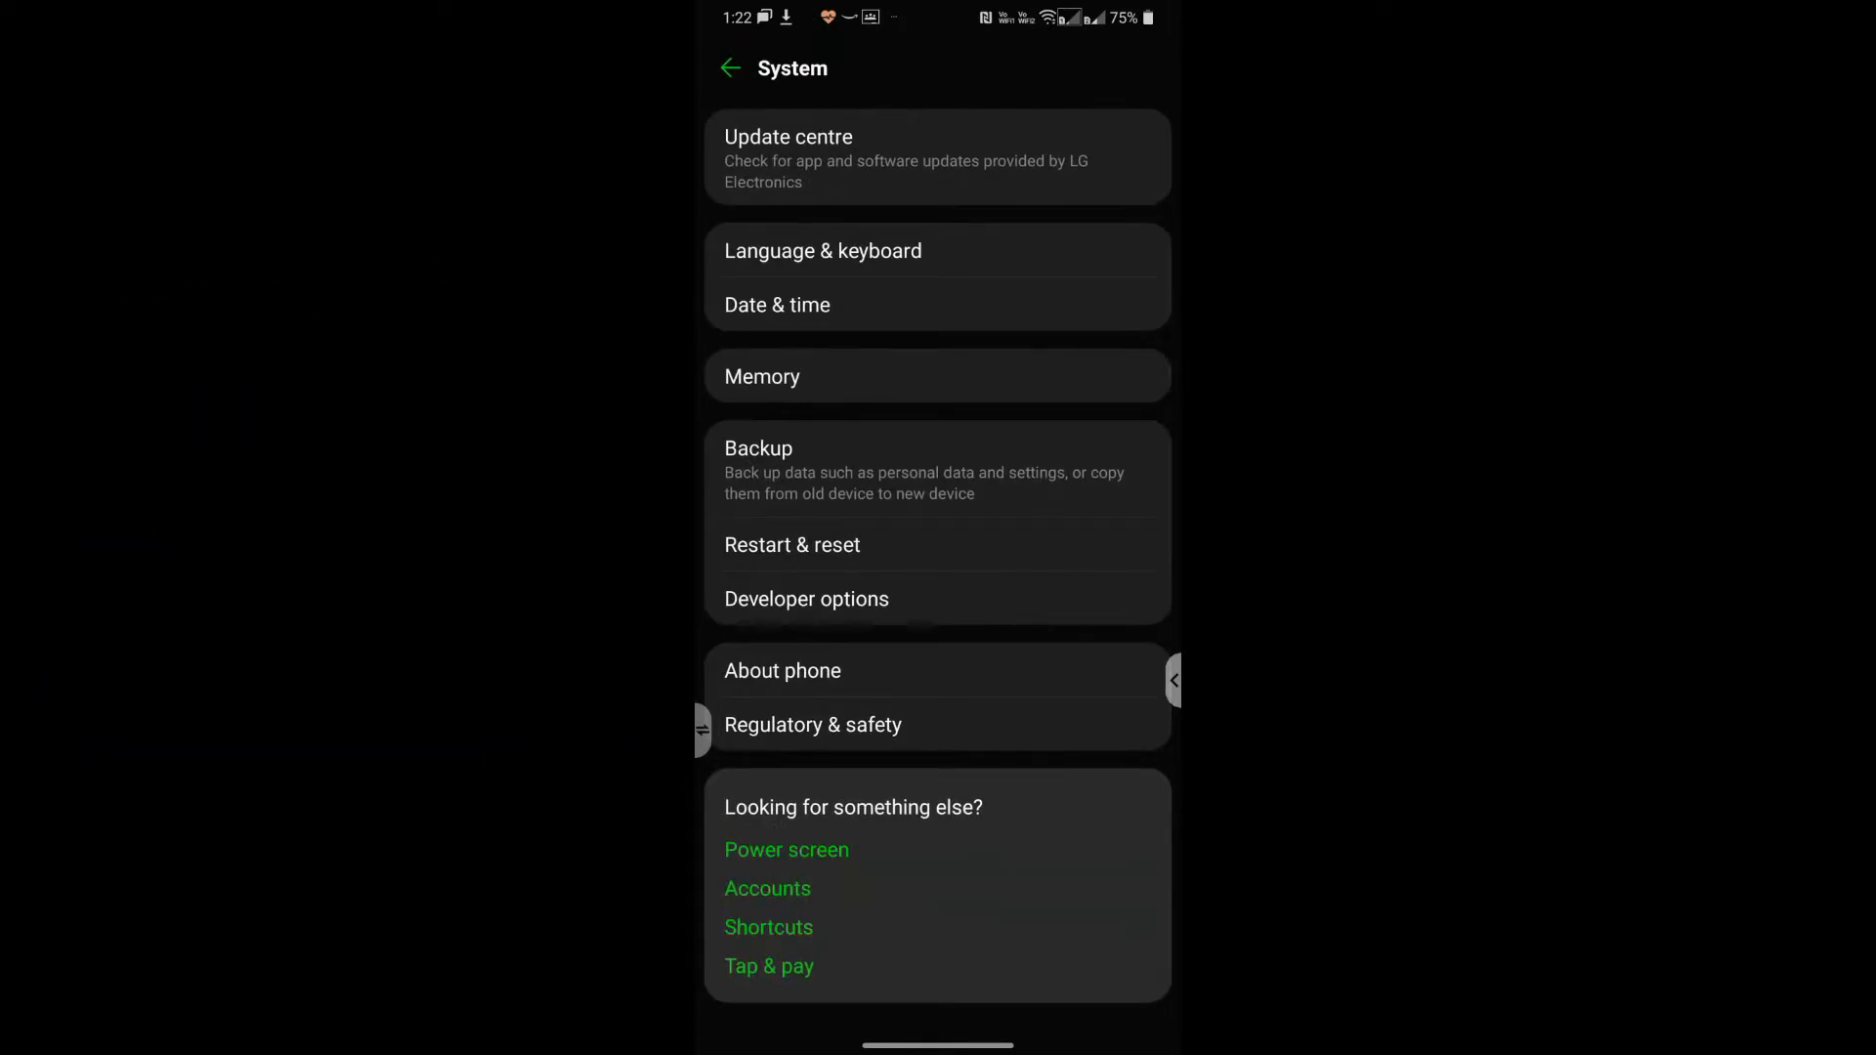
Turn Developer options on, accept the warning, and scroll to the Drawing animation scales
left_click(807, 598)
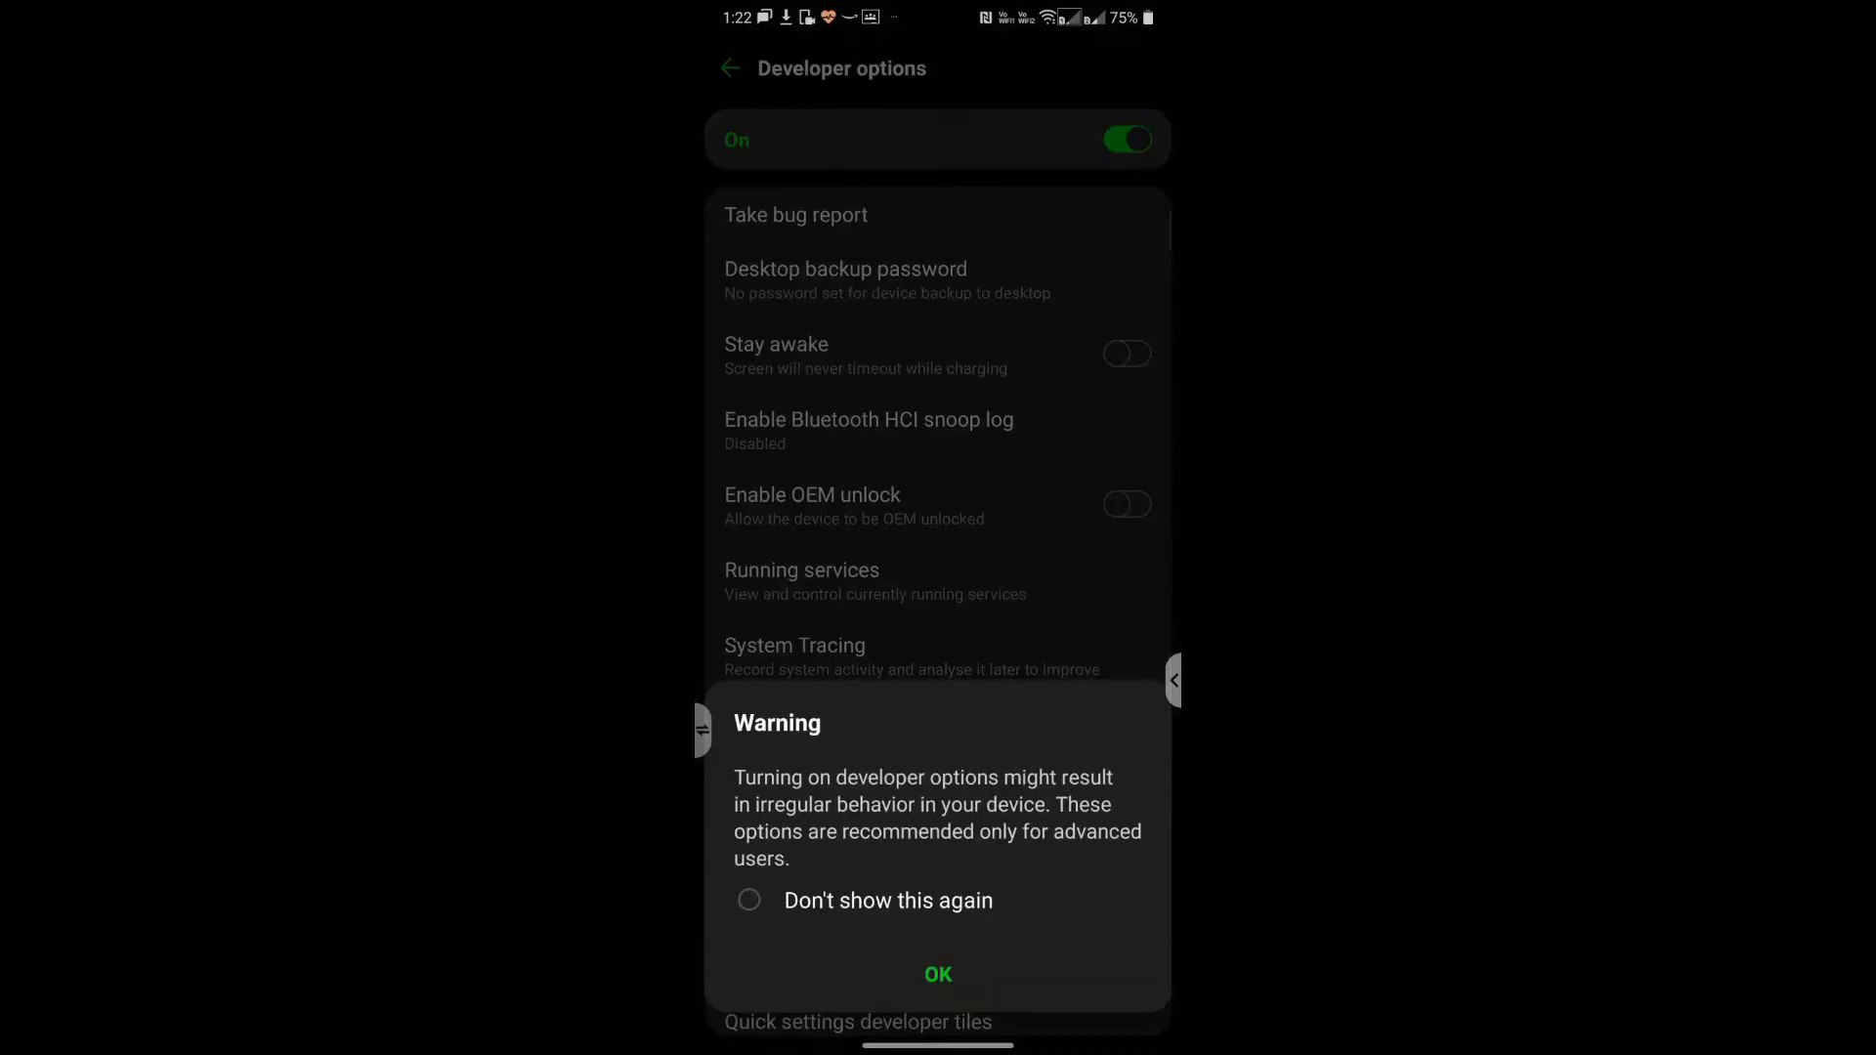
left_click(938, 973)
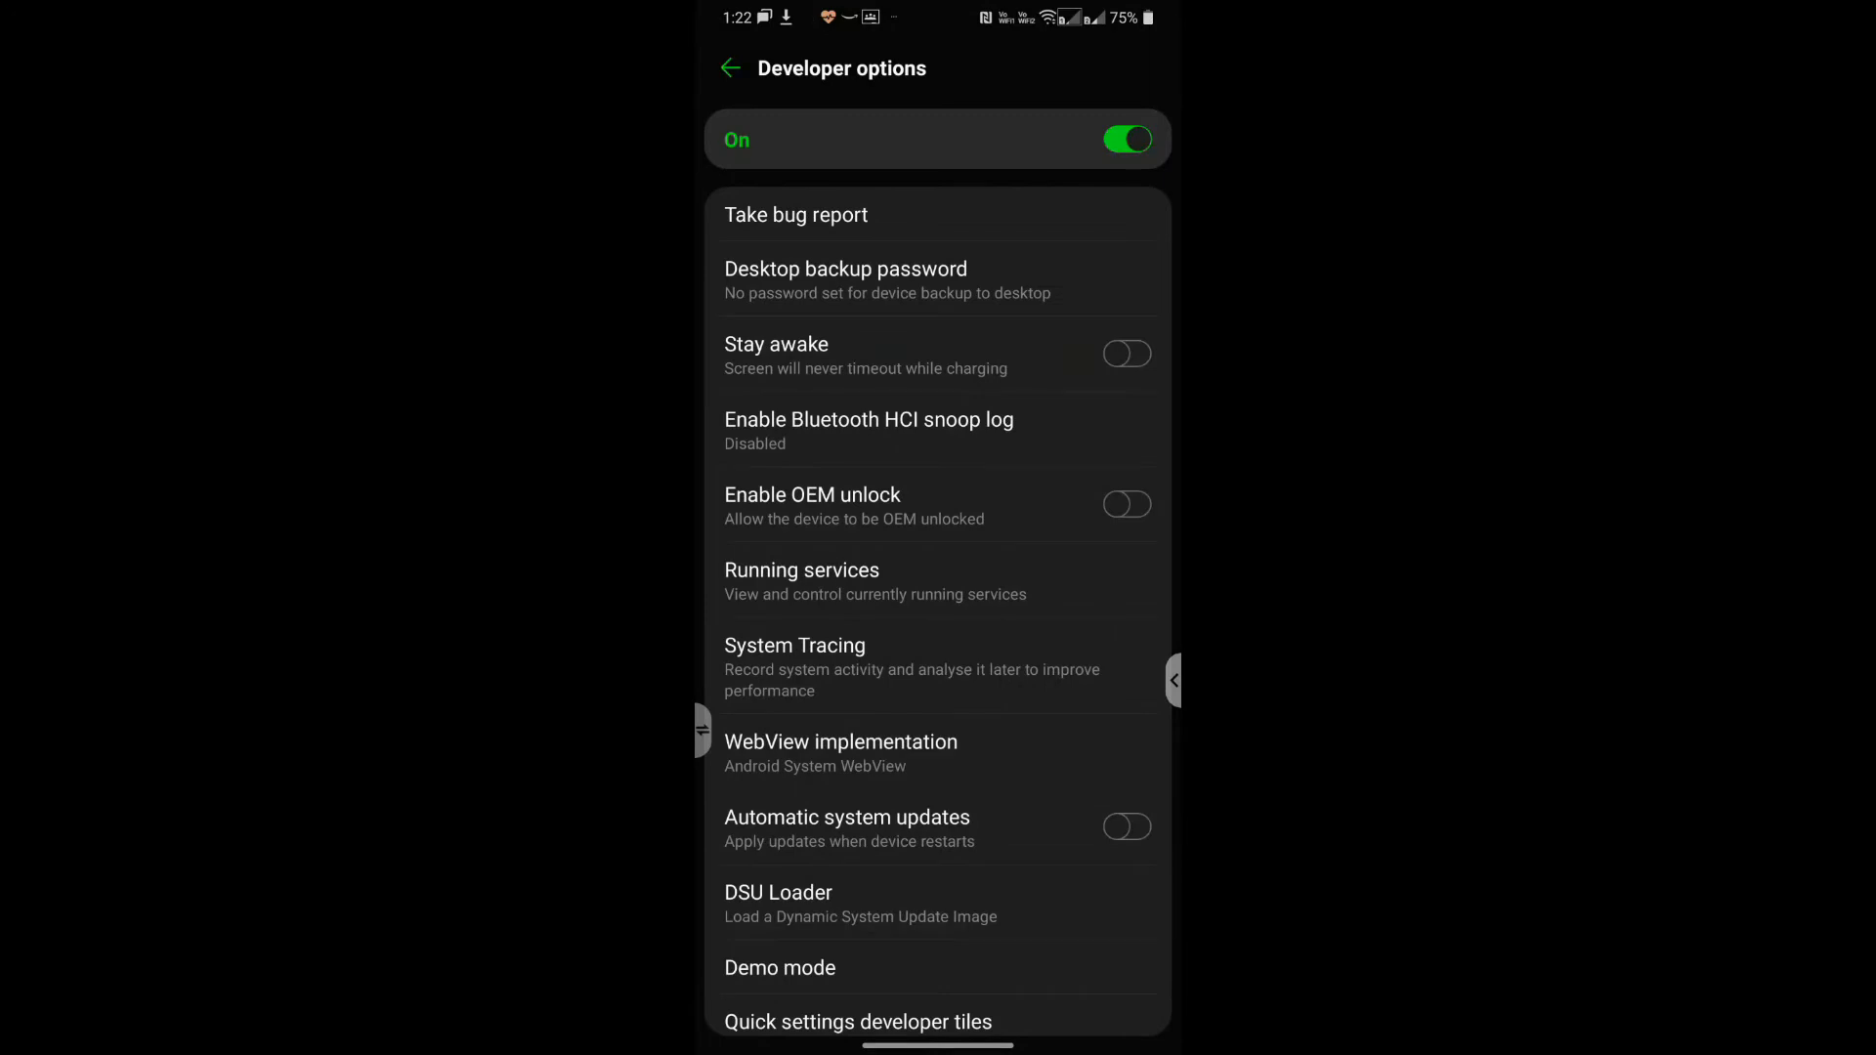
scroll("down", 3)
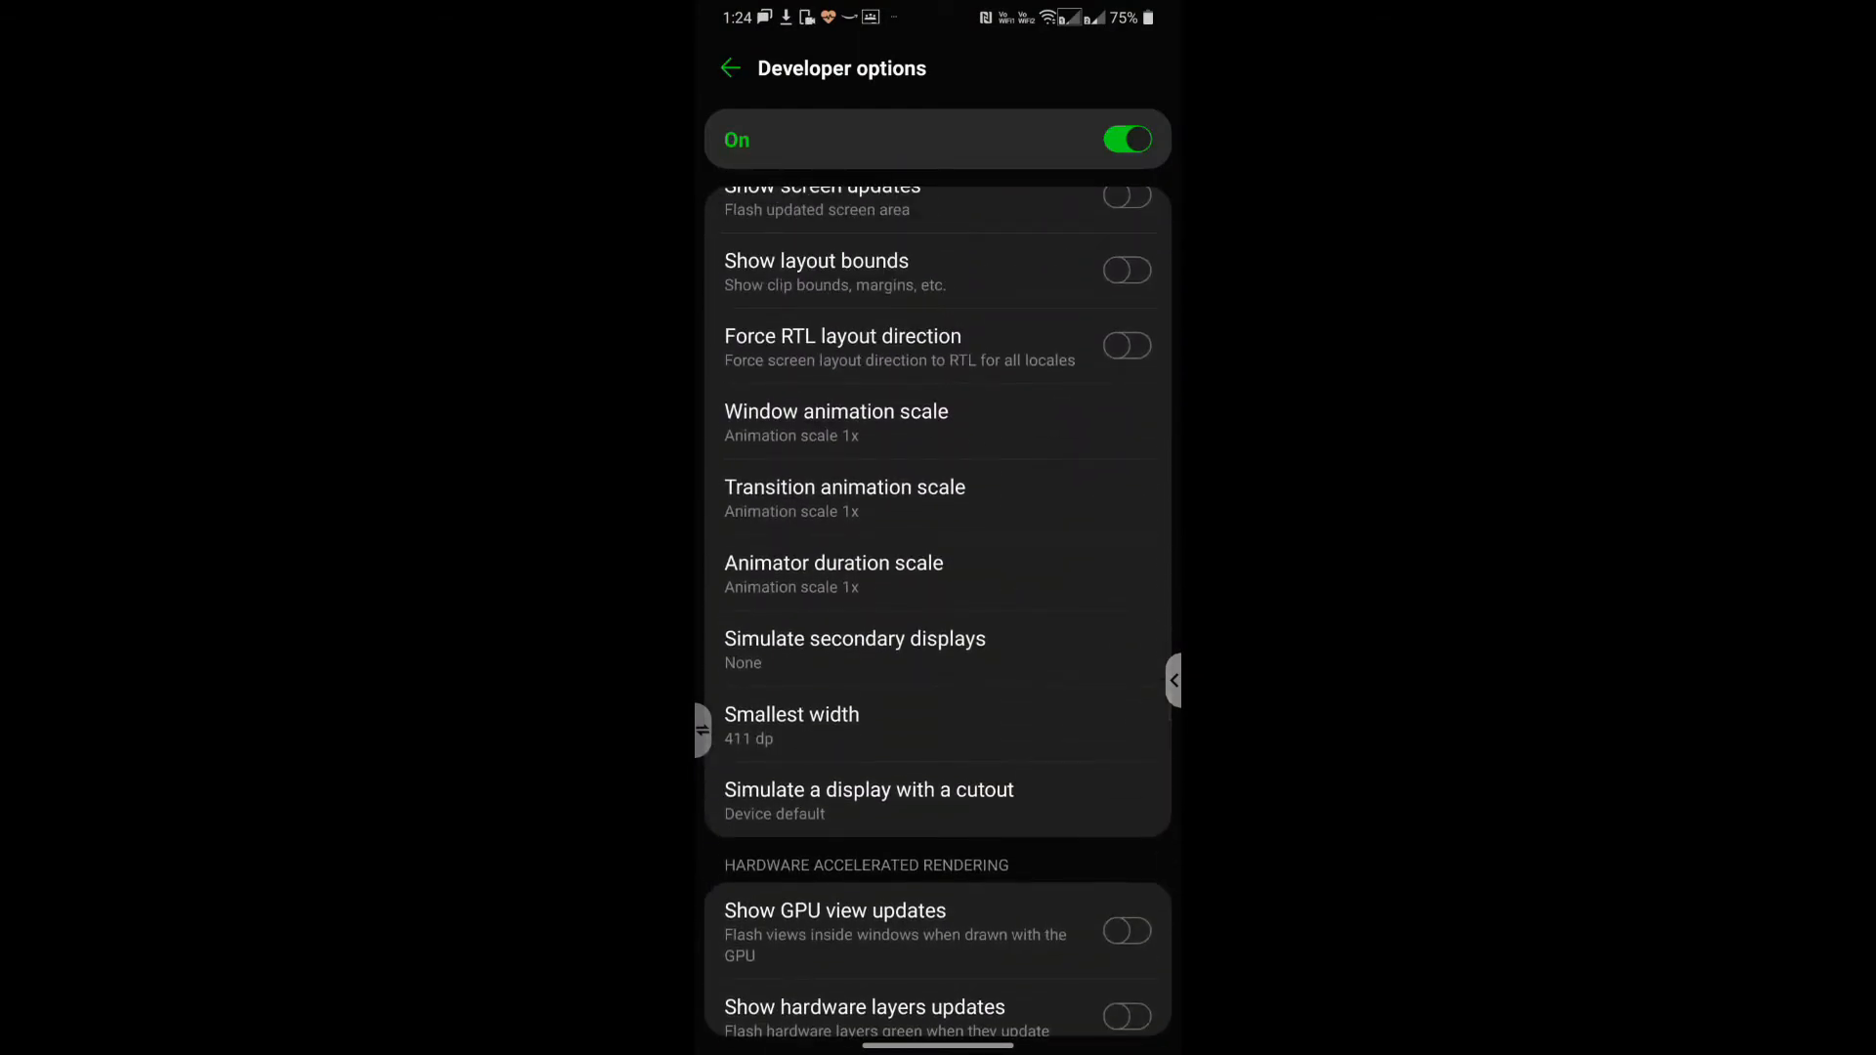
Set Window animation scale to 5x and choose a Transition animation scale, then go Home
left_click(835, 422)
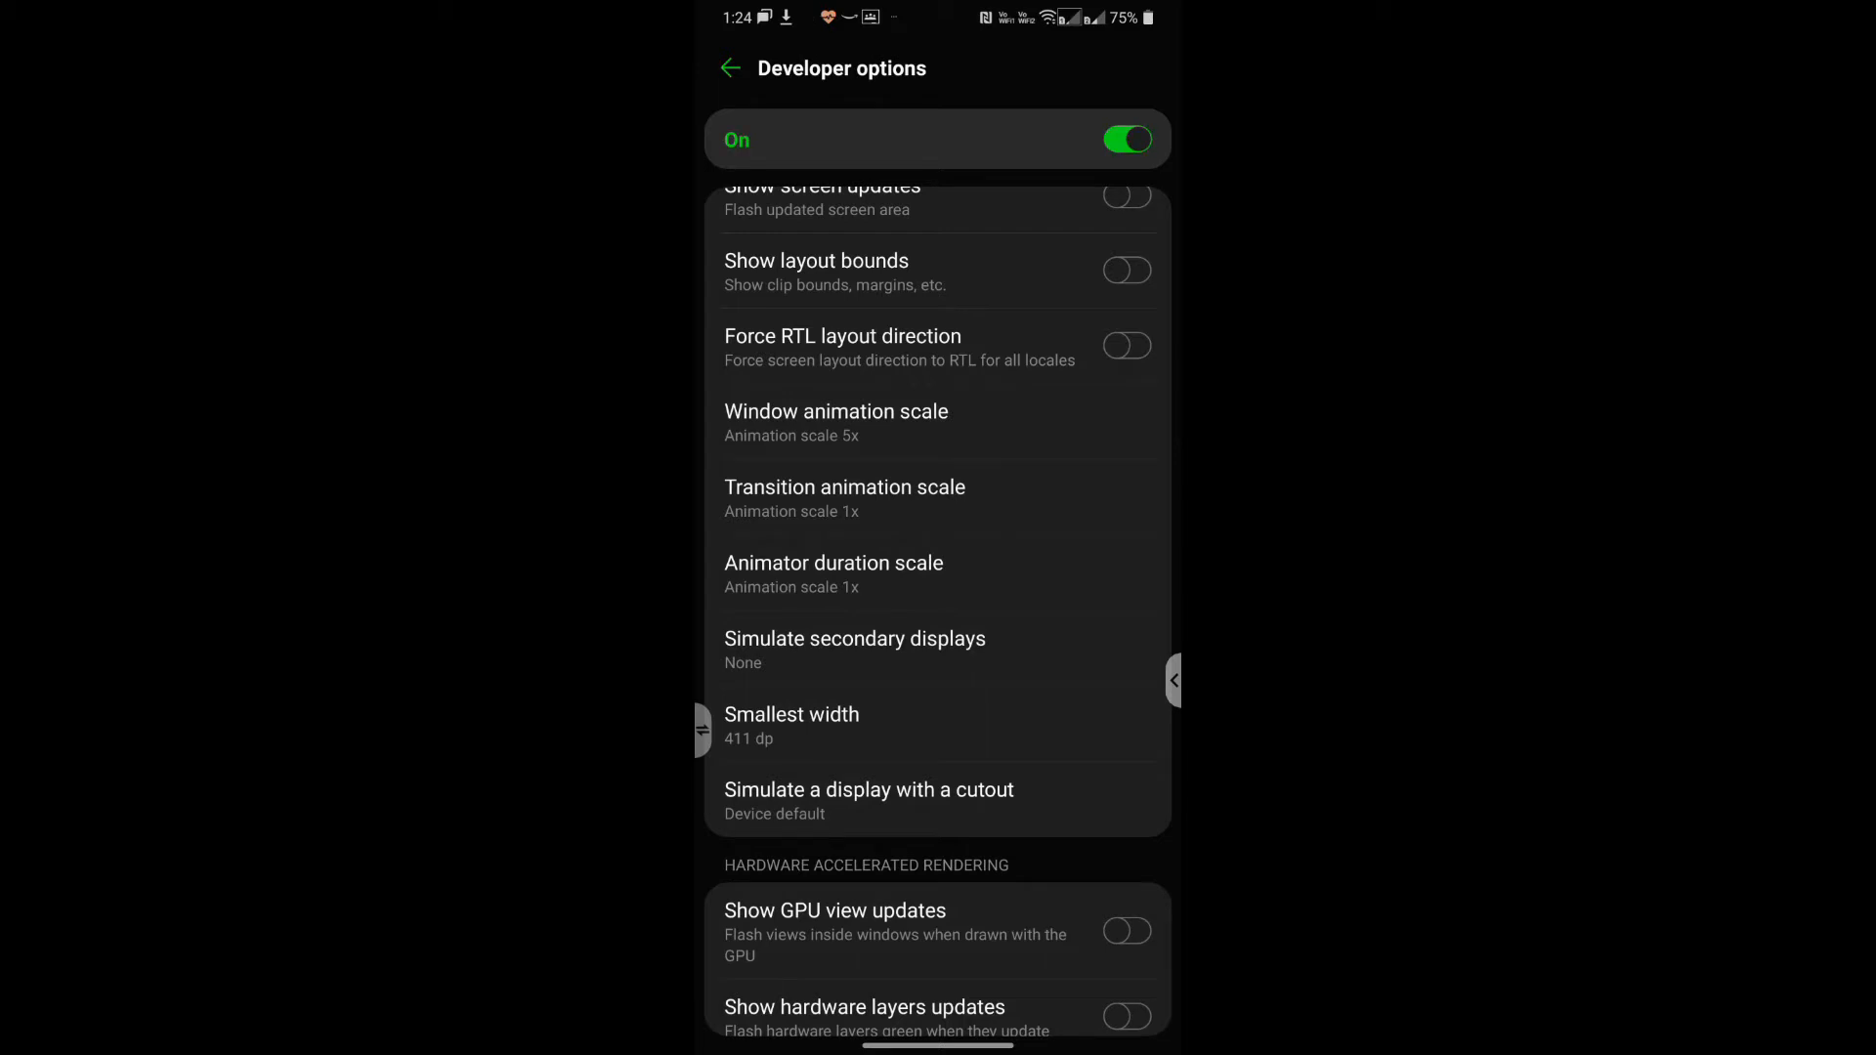
left_click(844, 496)
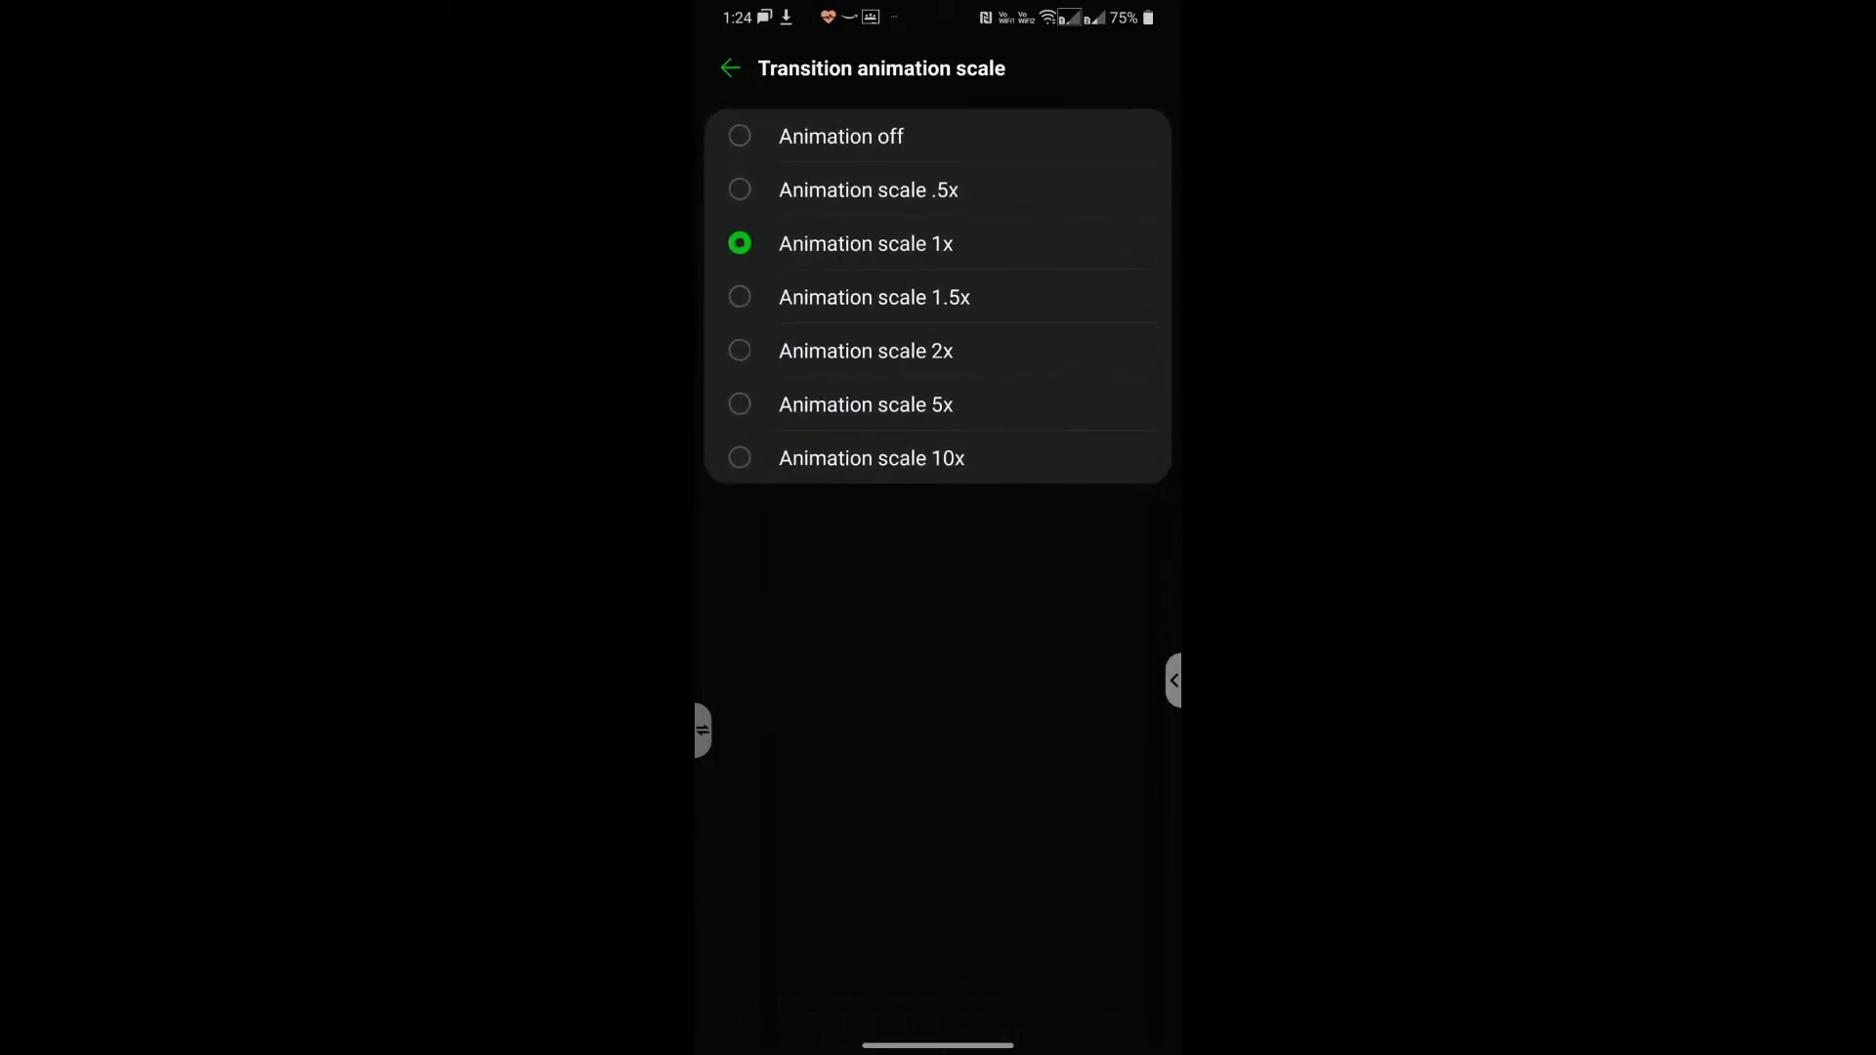
left_click(866, 404)
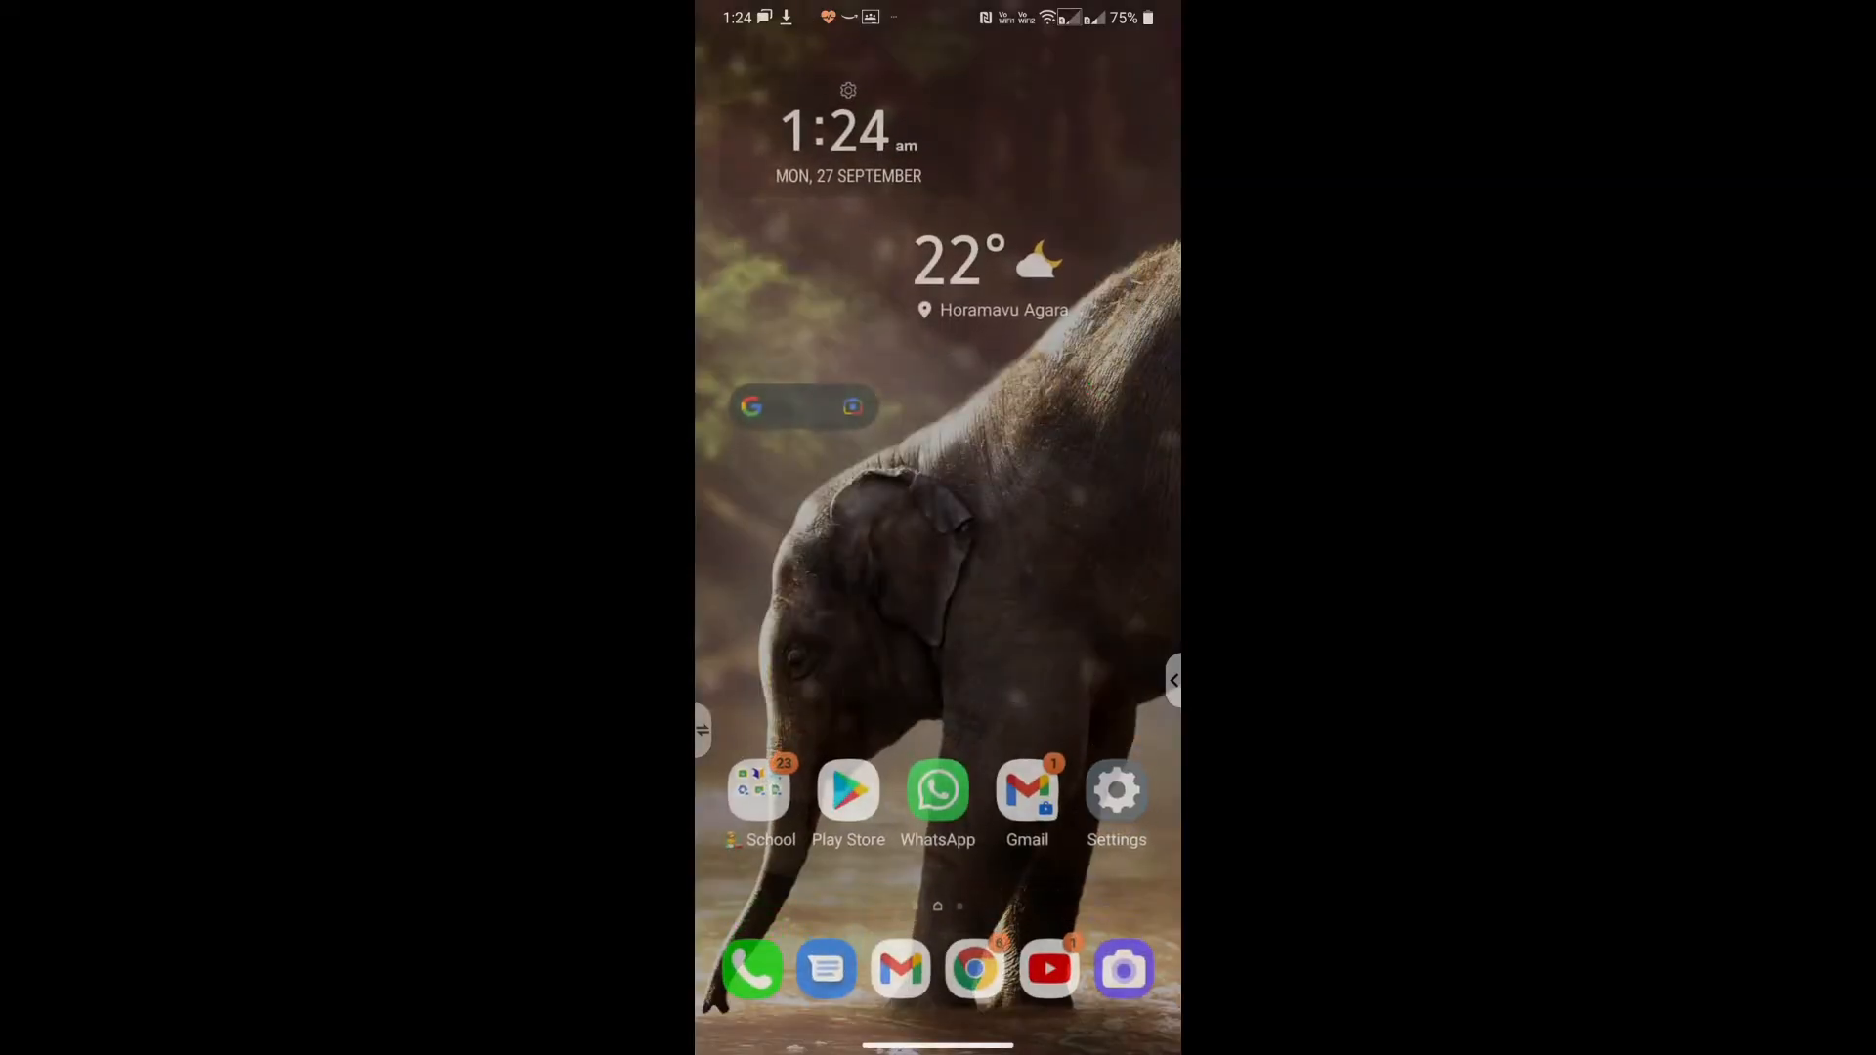
Open Play Store briefly, then switch back to the Settings app through Recents
left_click(1026, 789)
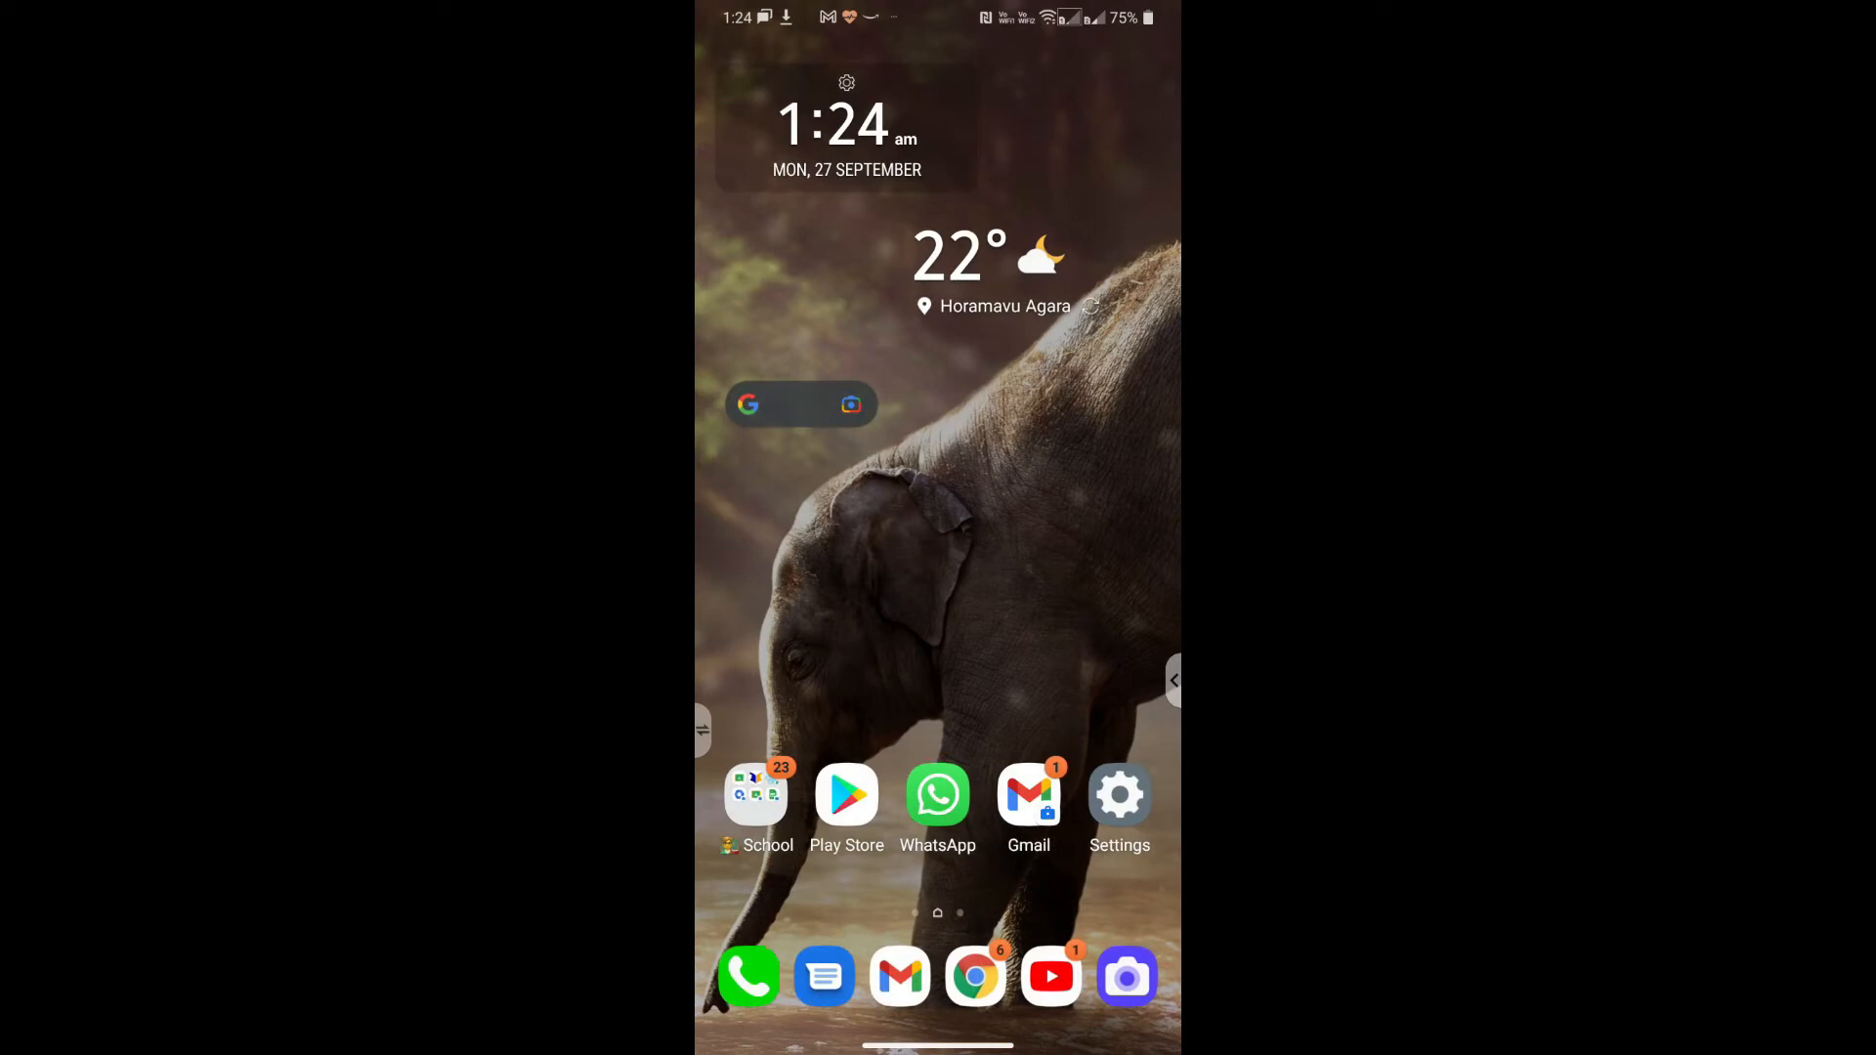
left_click(936, 793)
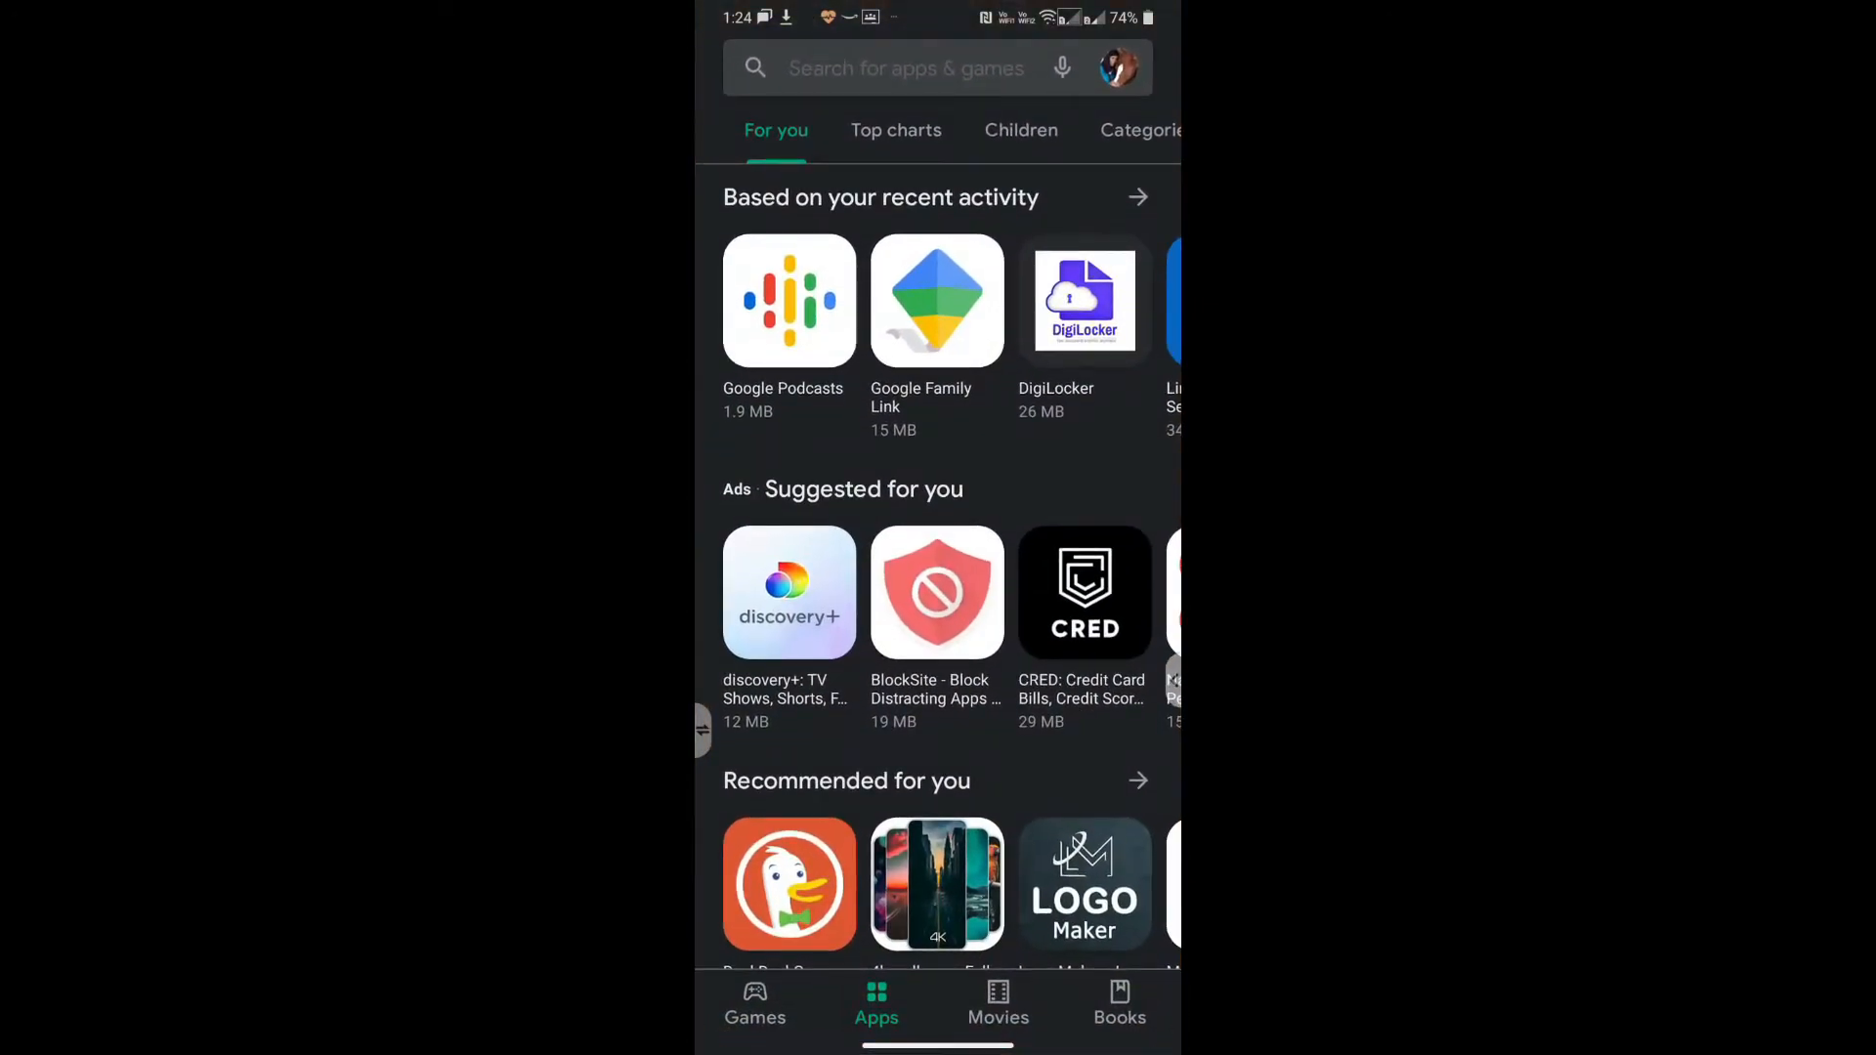
key("Home")
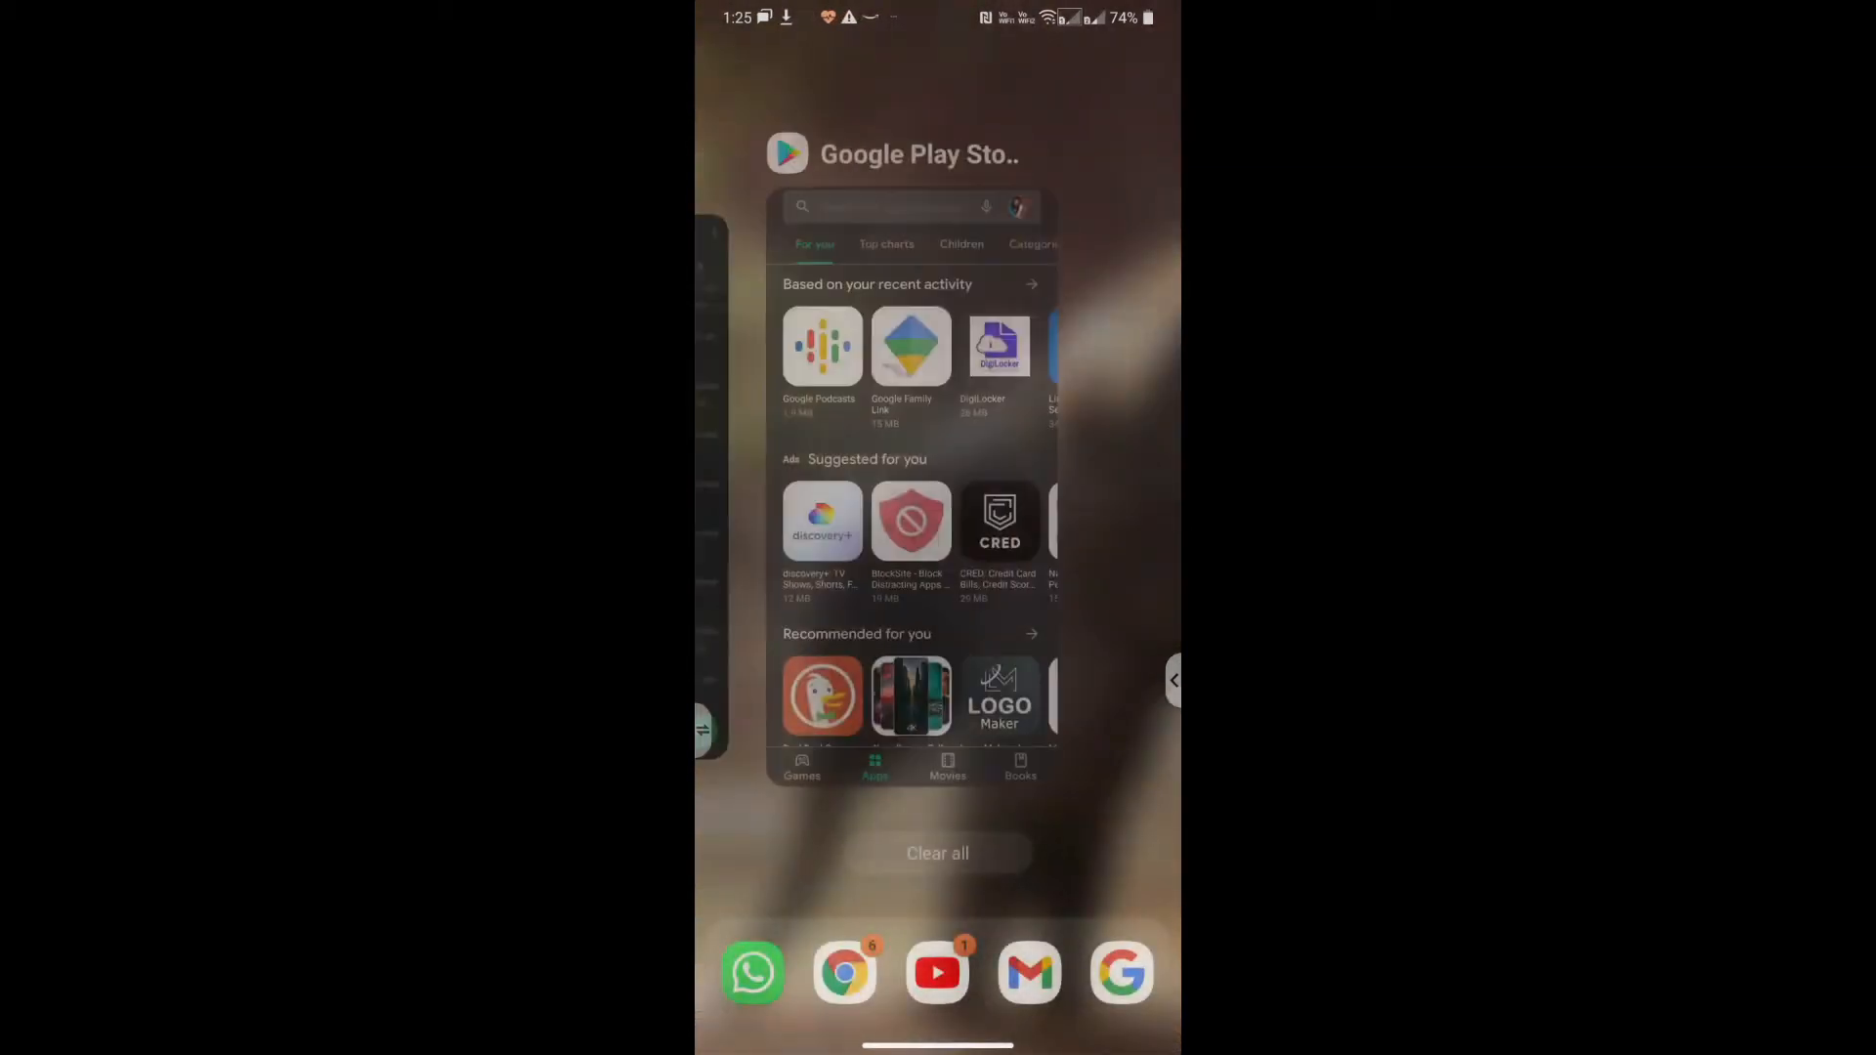
scroll("left", 3)
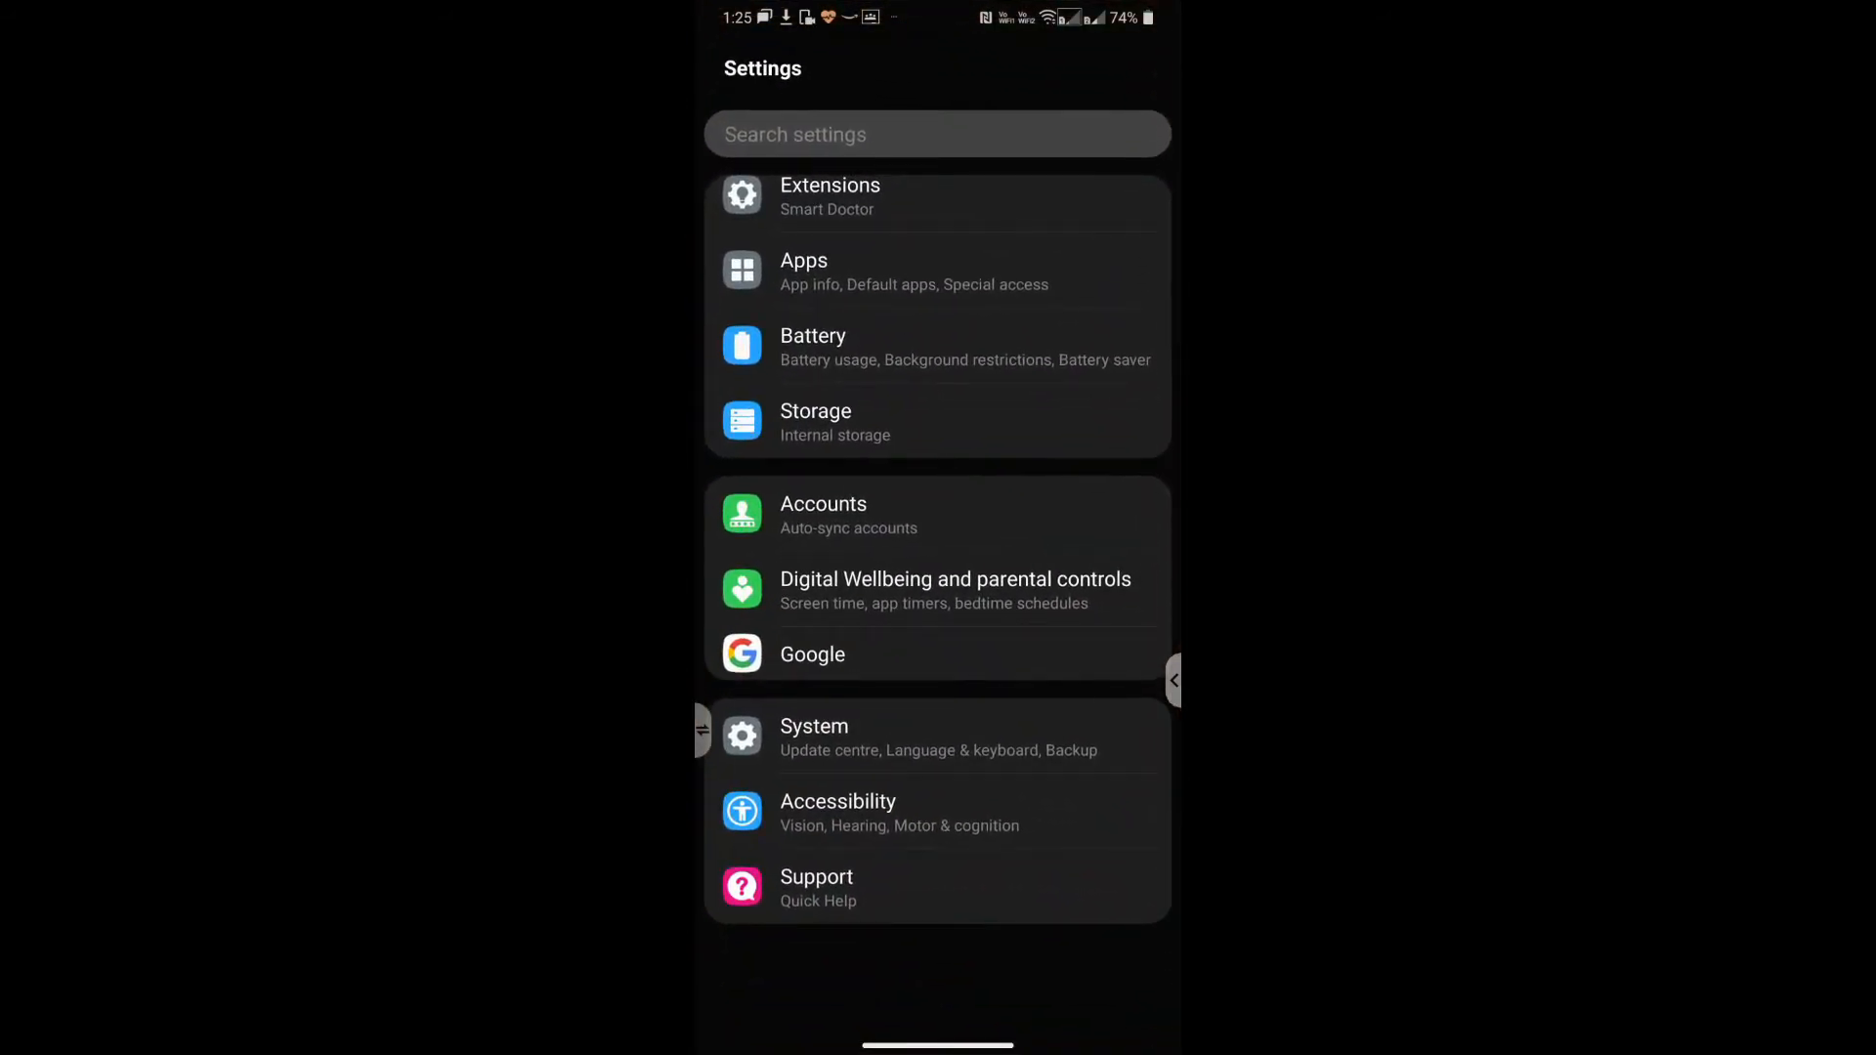
Set Window animation scale to .5x in Developer options, then leave for the home screen
left_click(815, 737)
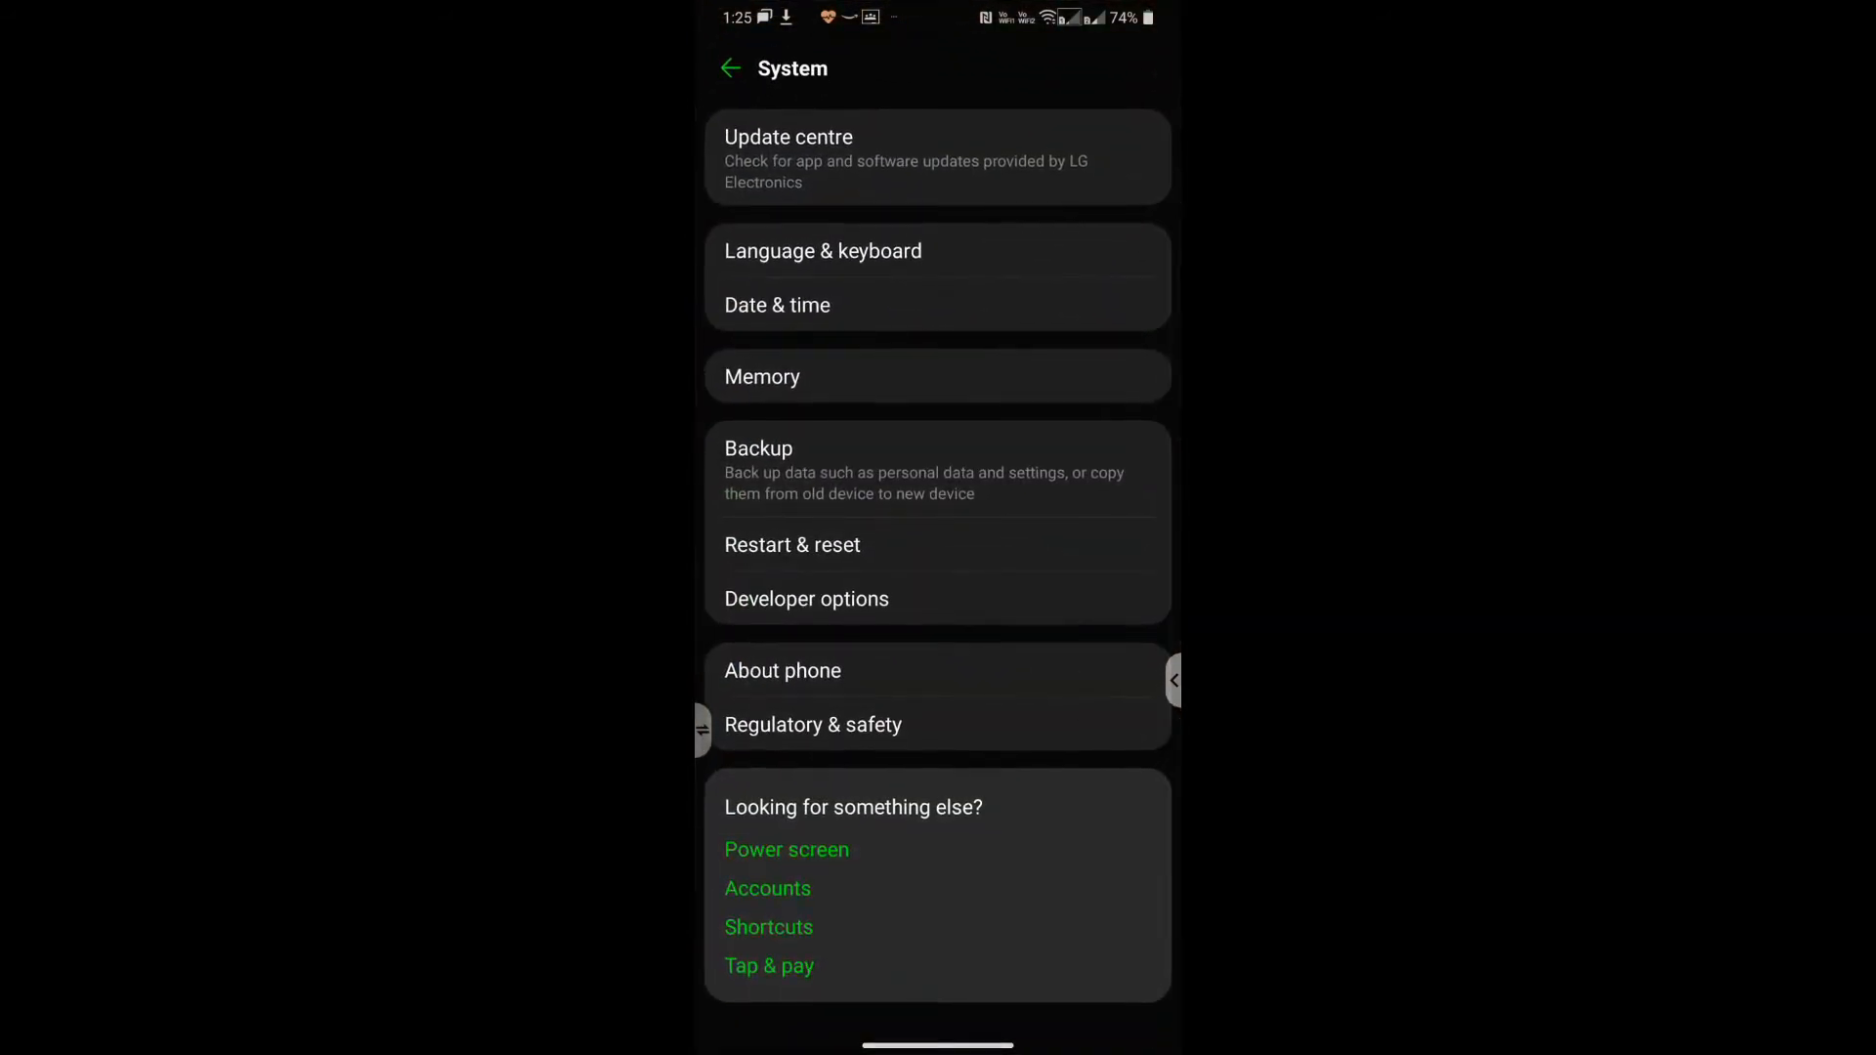
left_click(807, 598)
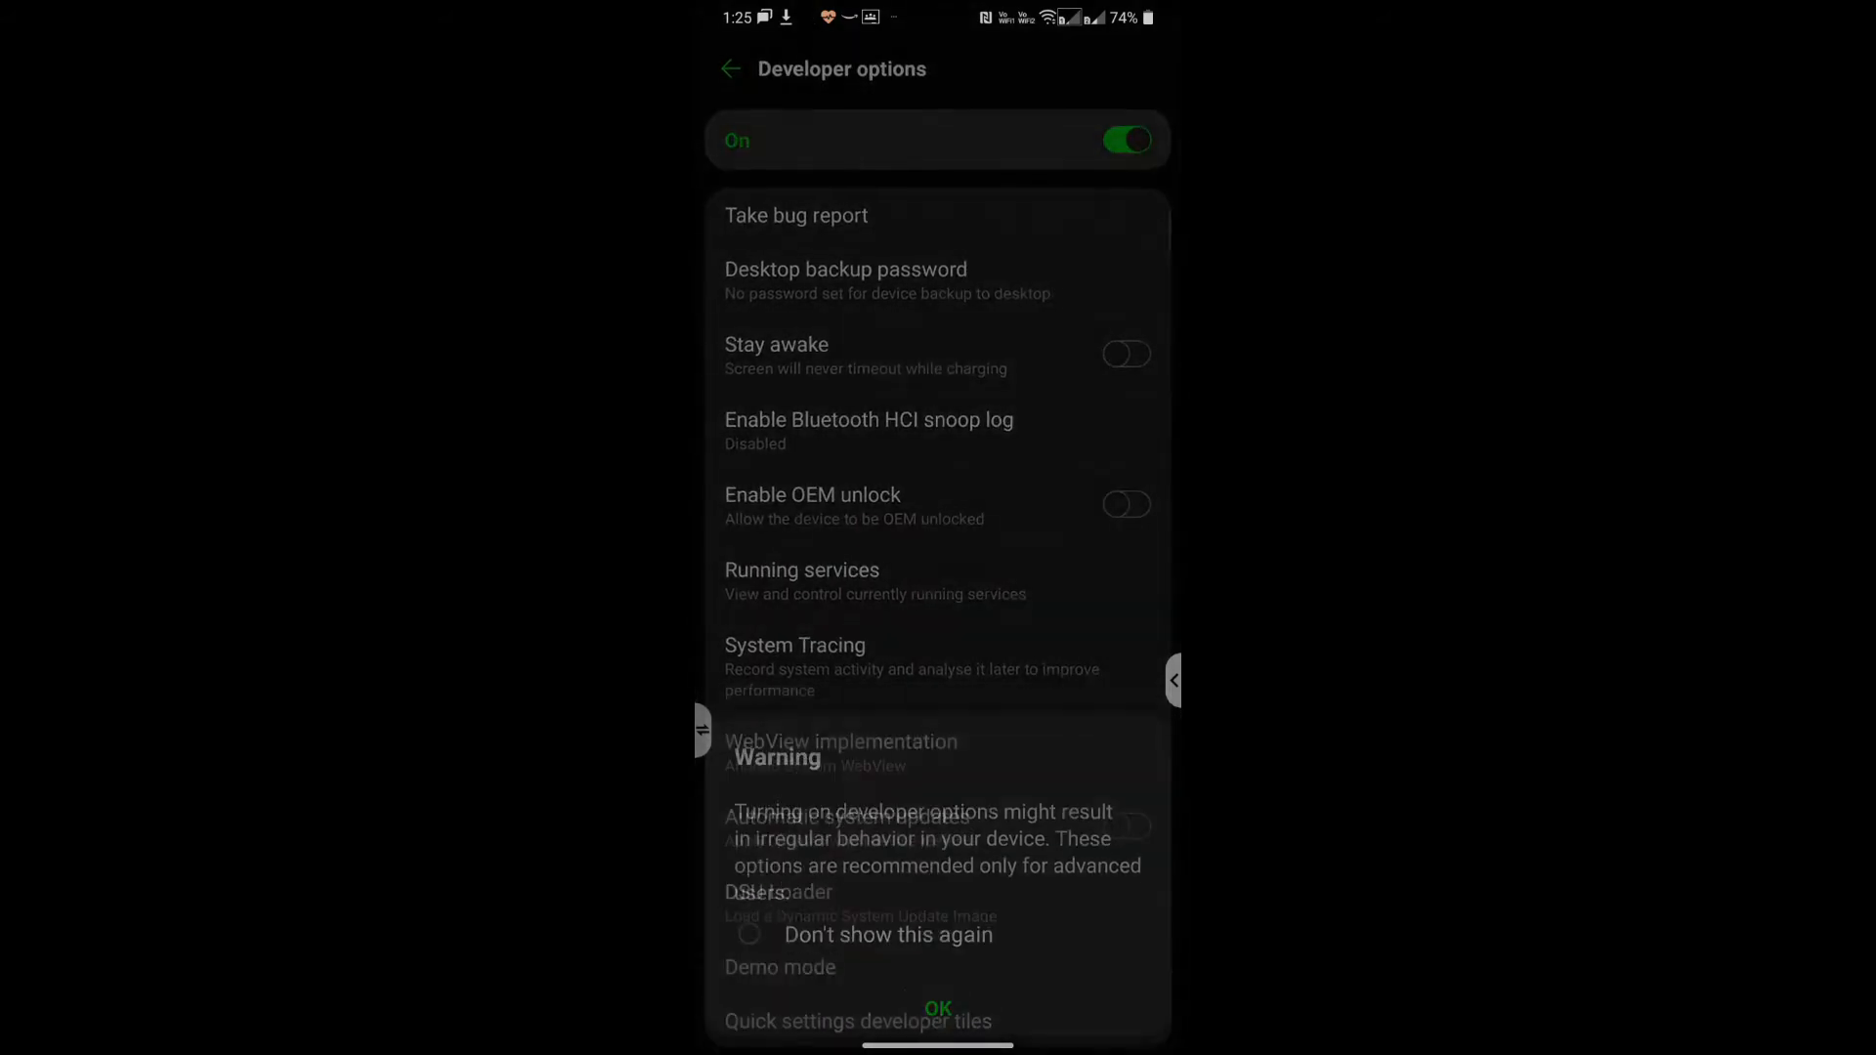
left_click(938, 1008)
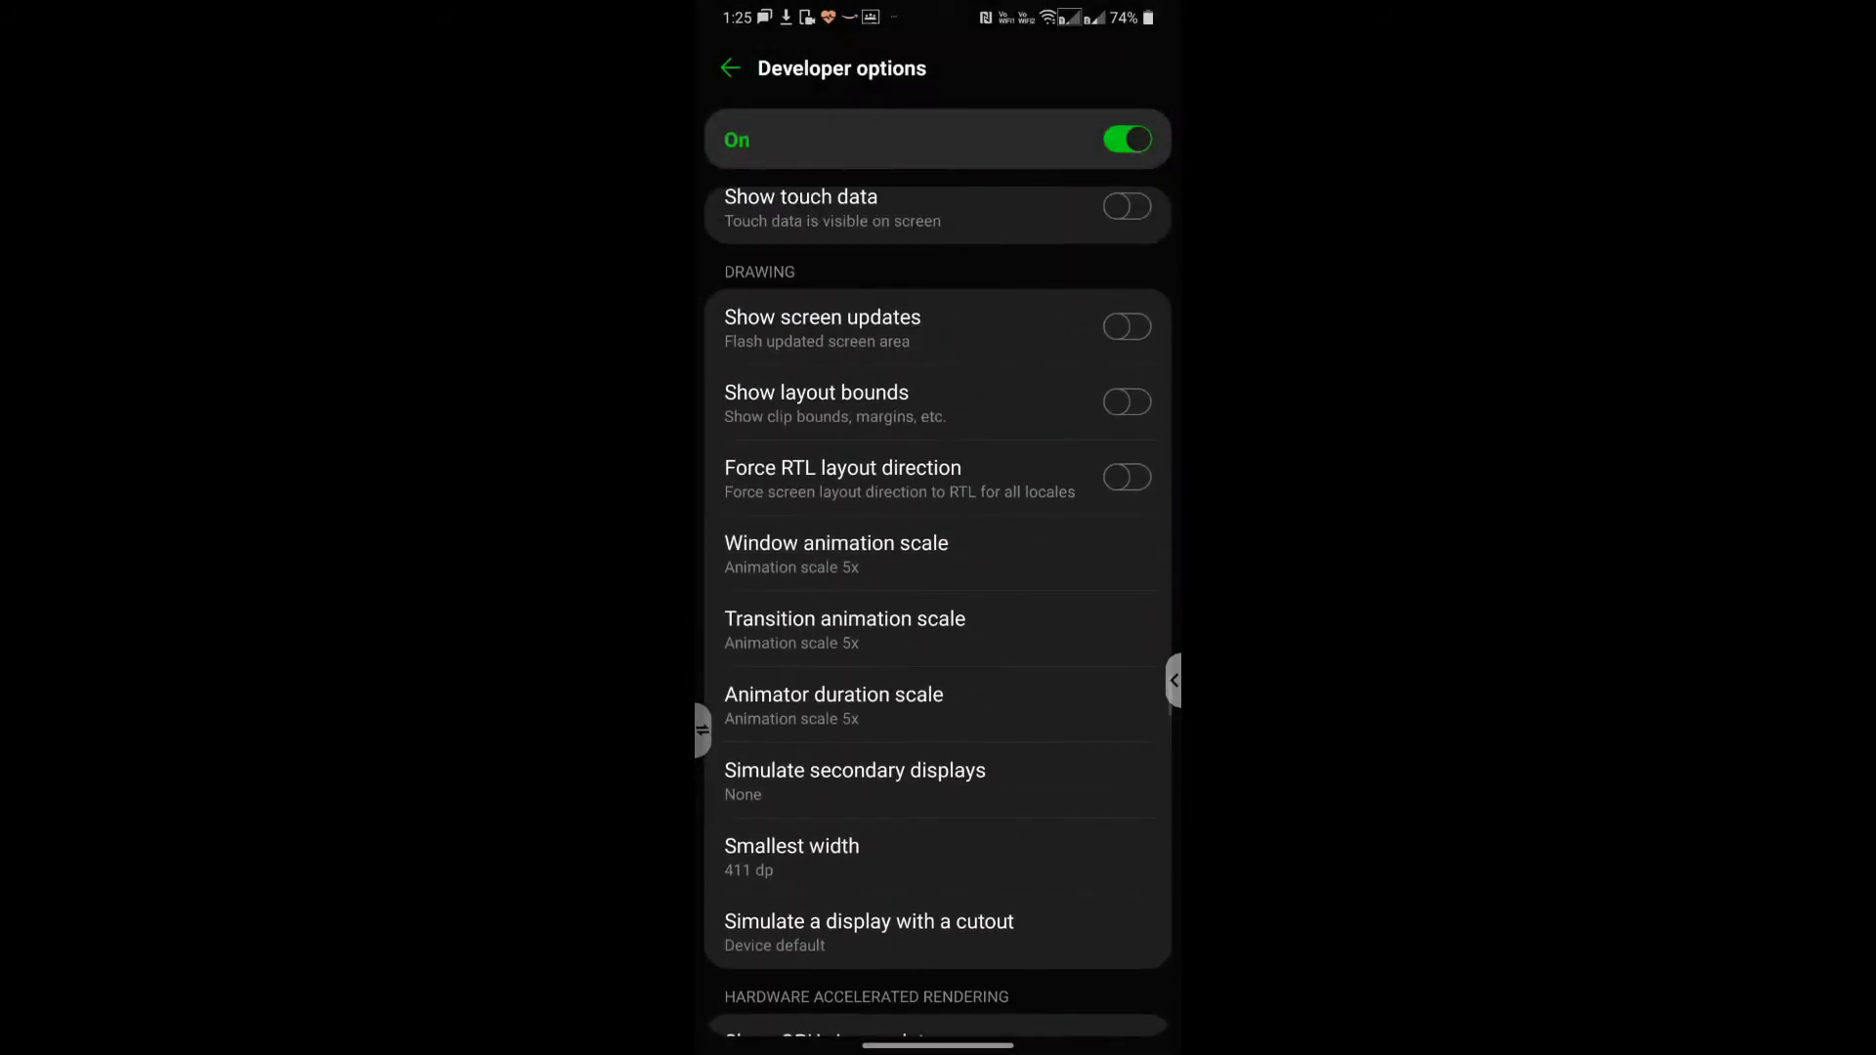
left_click(835, 553)
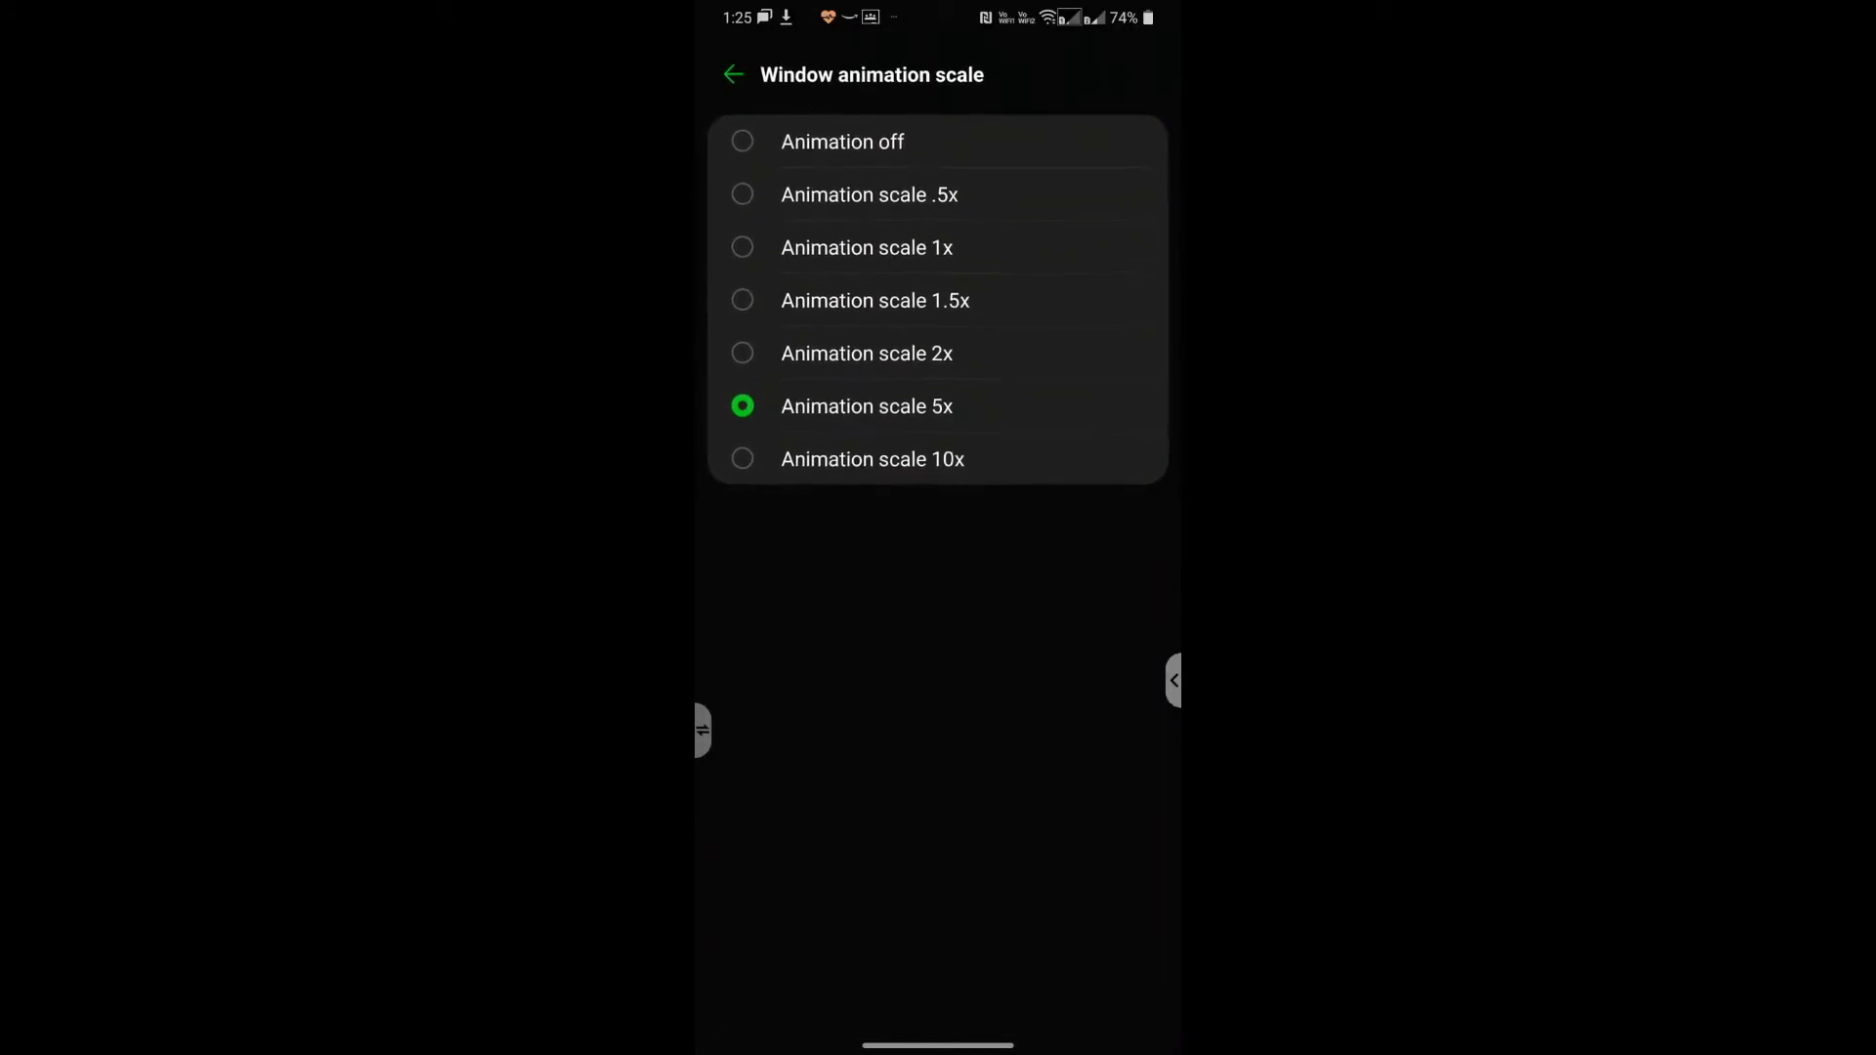
left_click(870, 195)
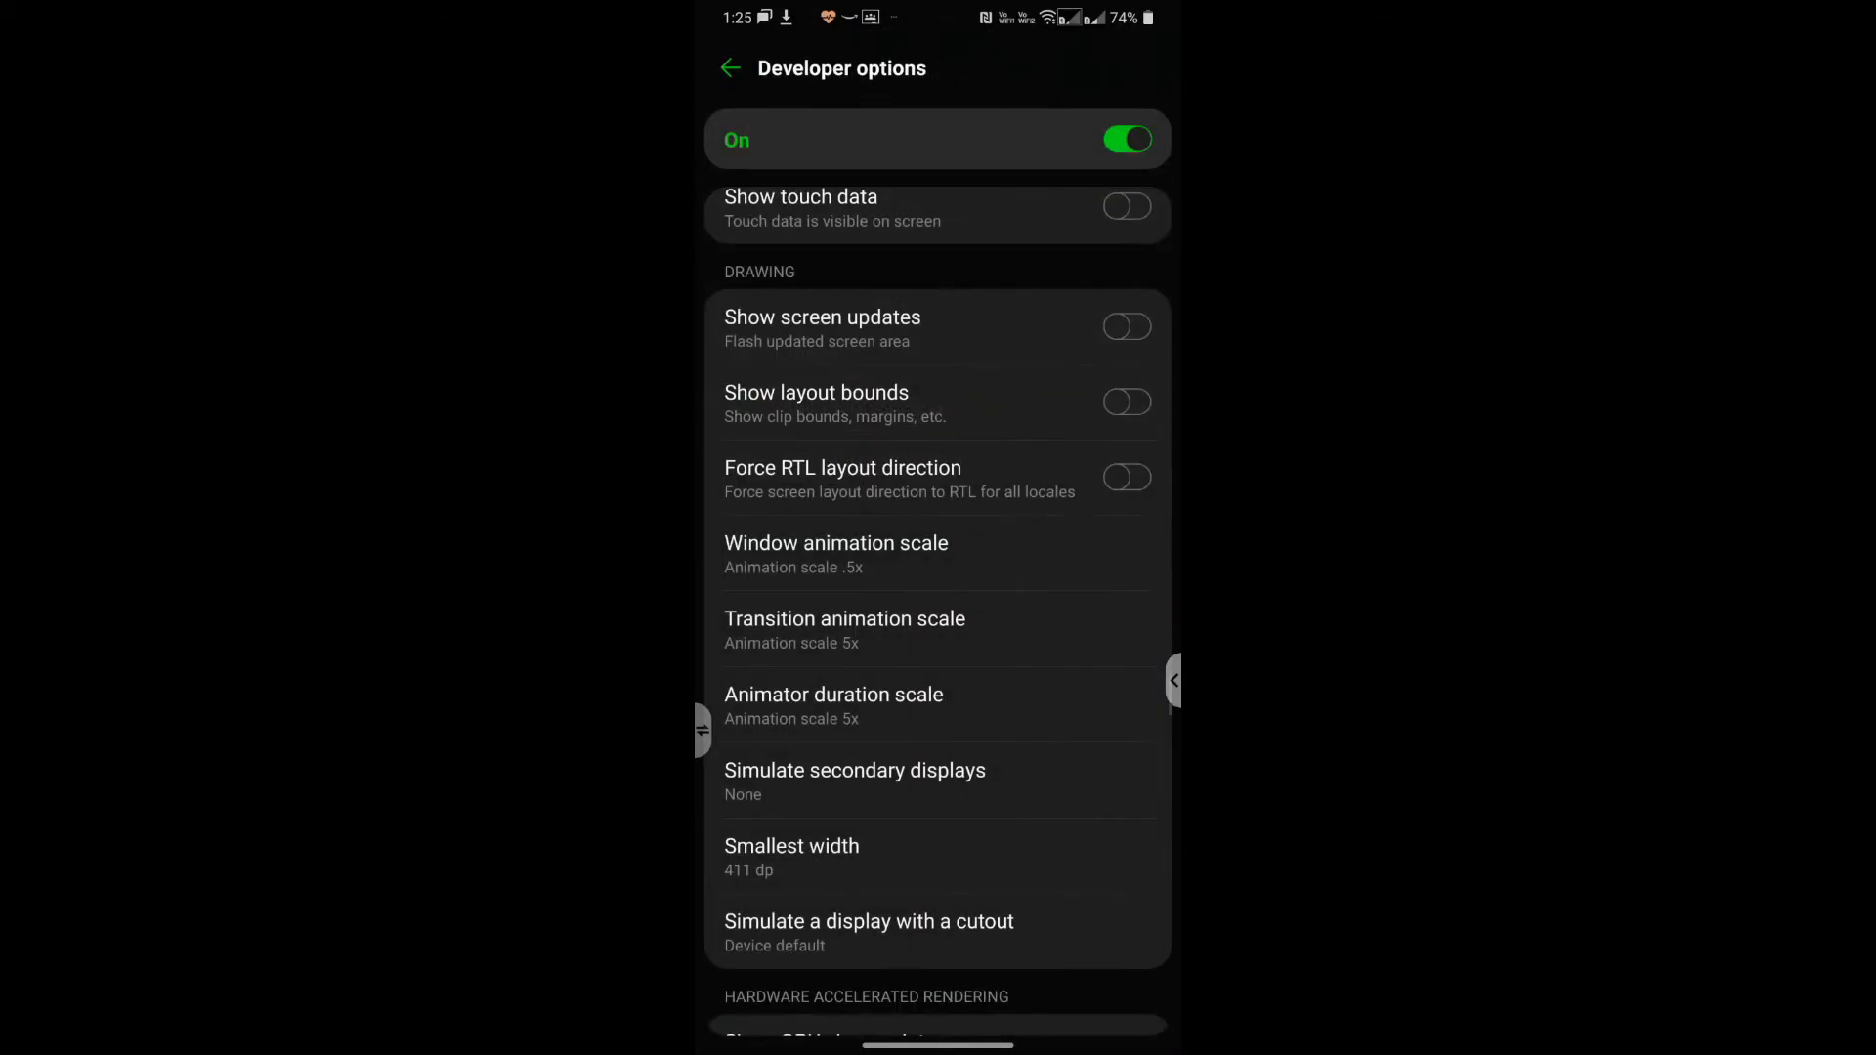
left_click(844, 632)
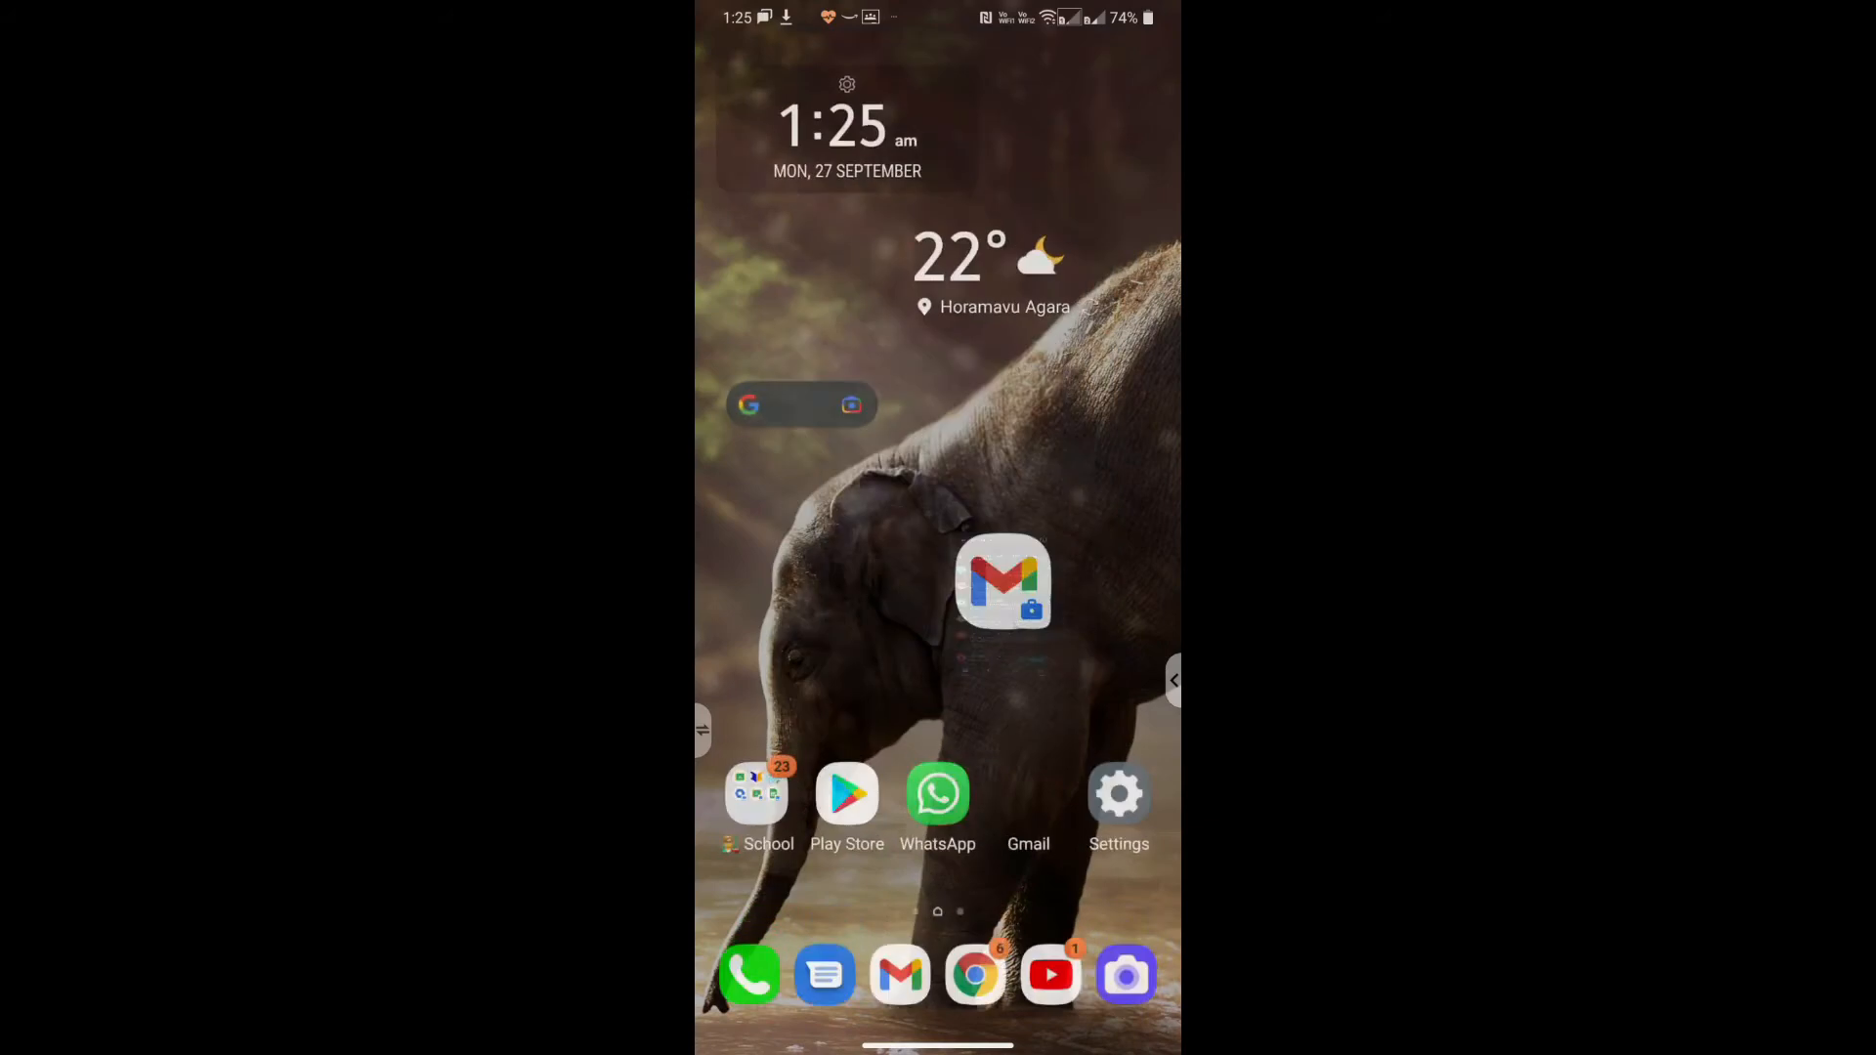
Reopen the Settings app at the System menu
left_click(938, 796)
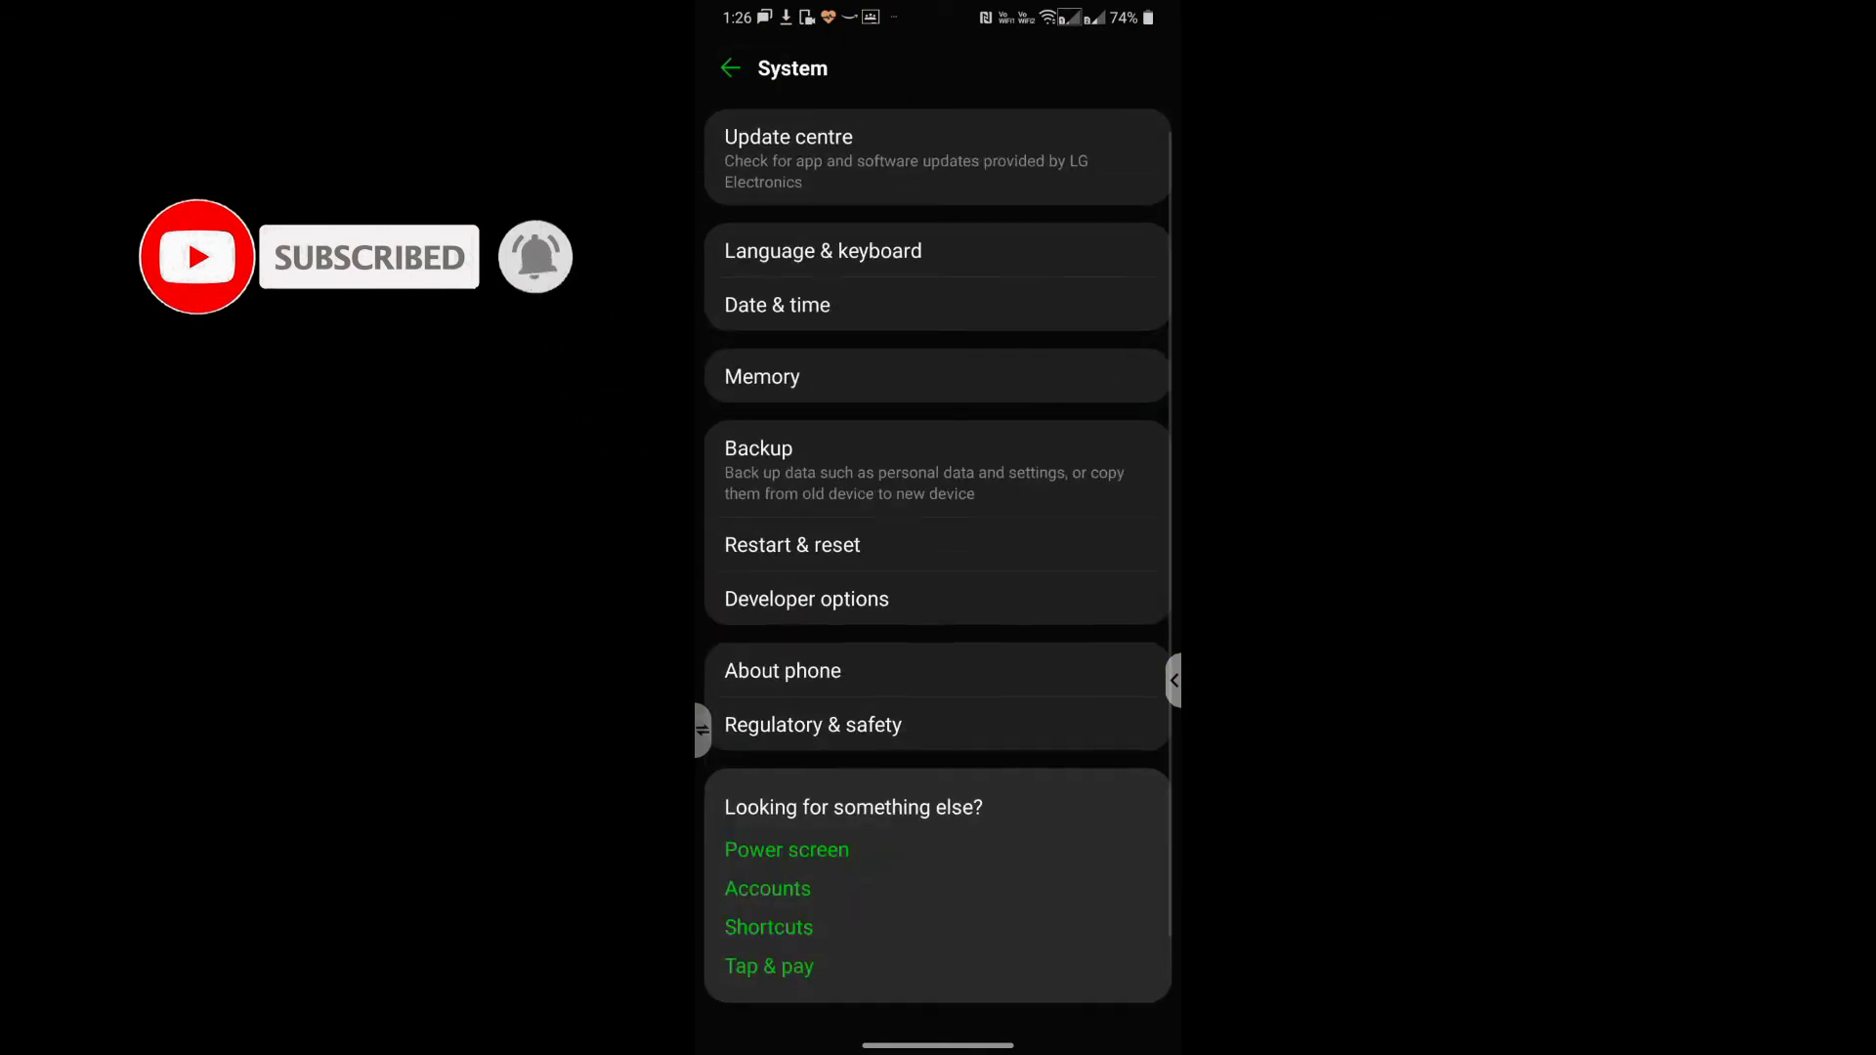
Set Transition animation scale to .5x so all three scales read .5x, then go Home
left_click(807, 598)
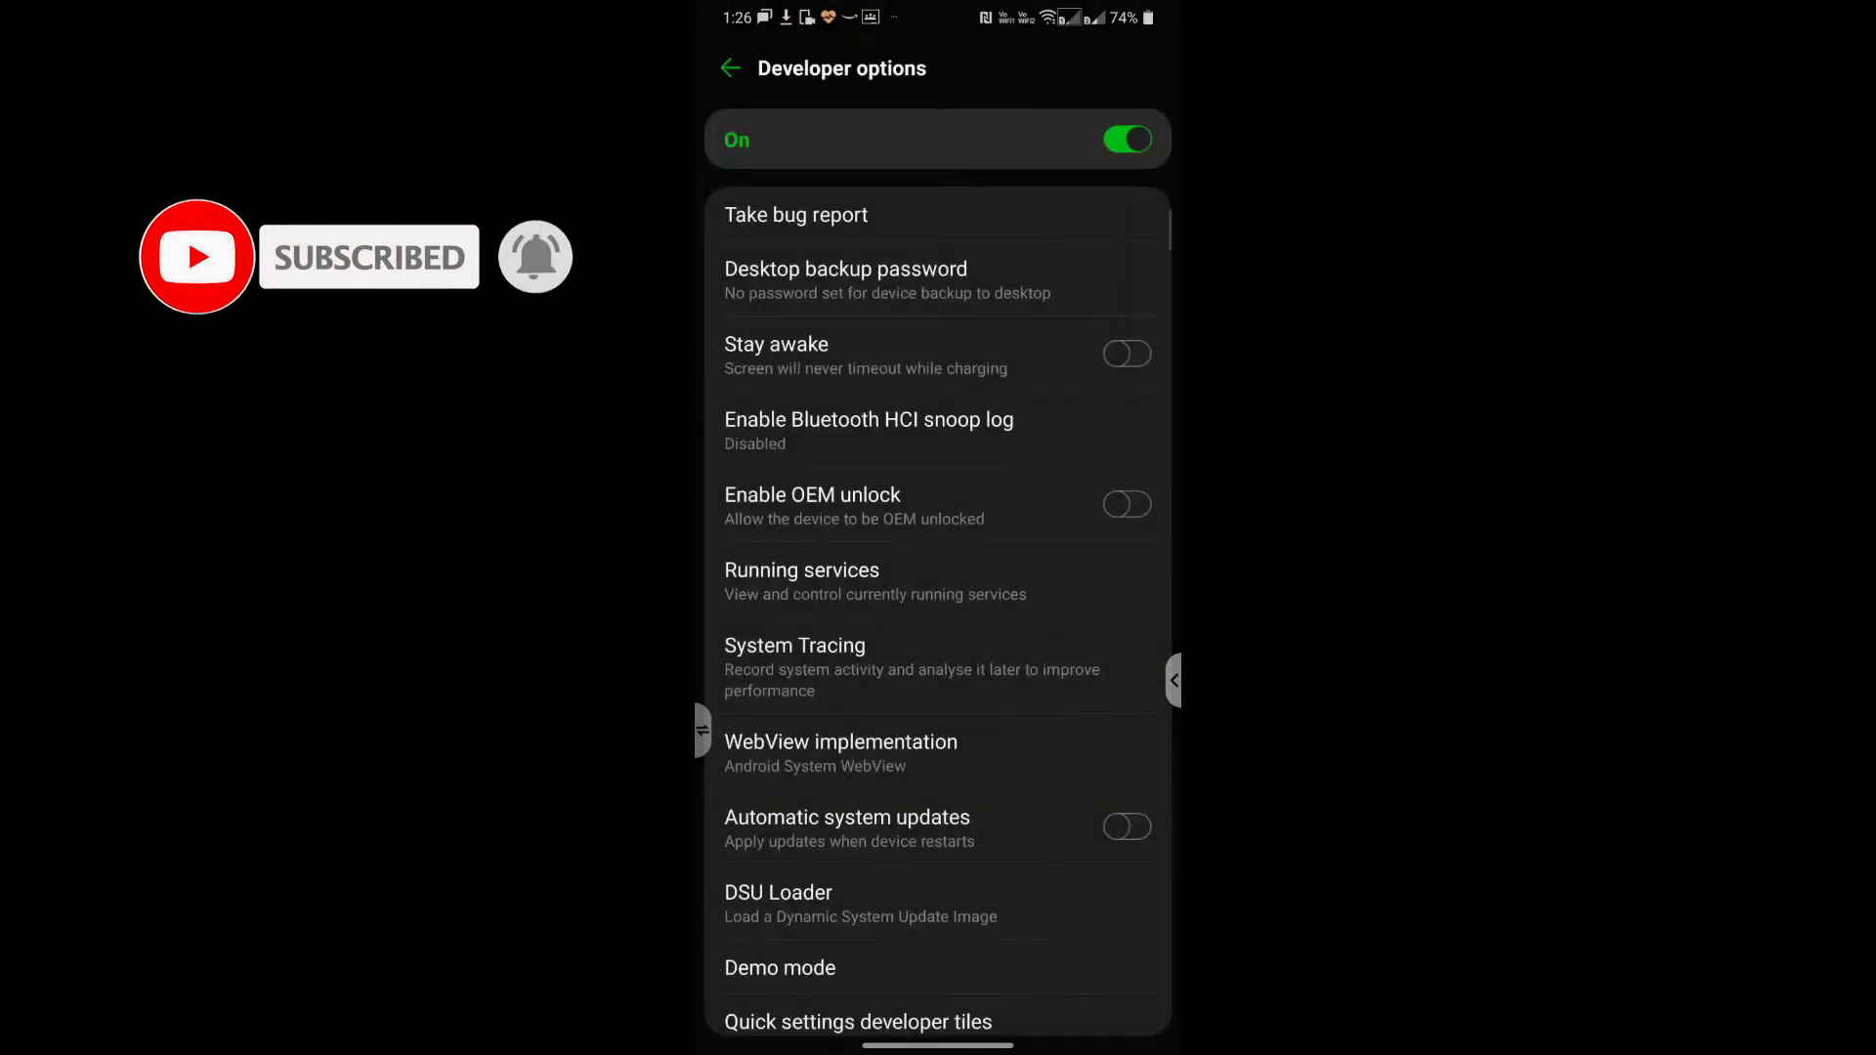
scroll("down", 3)
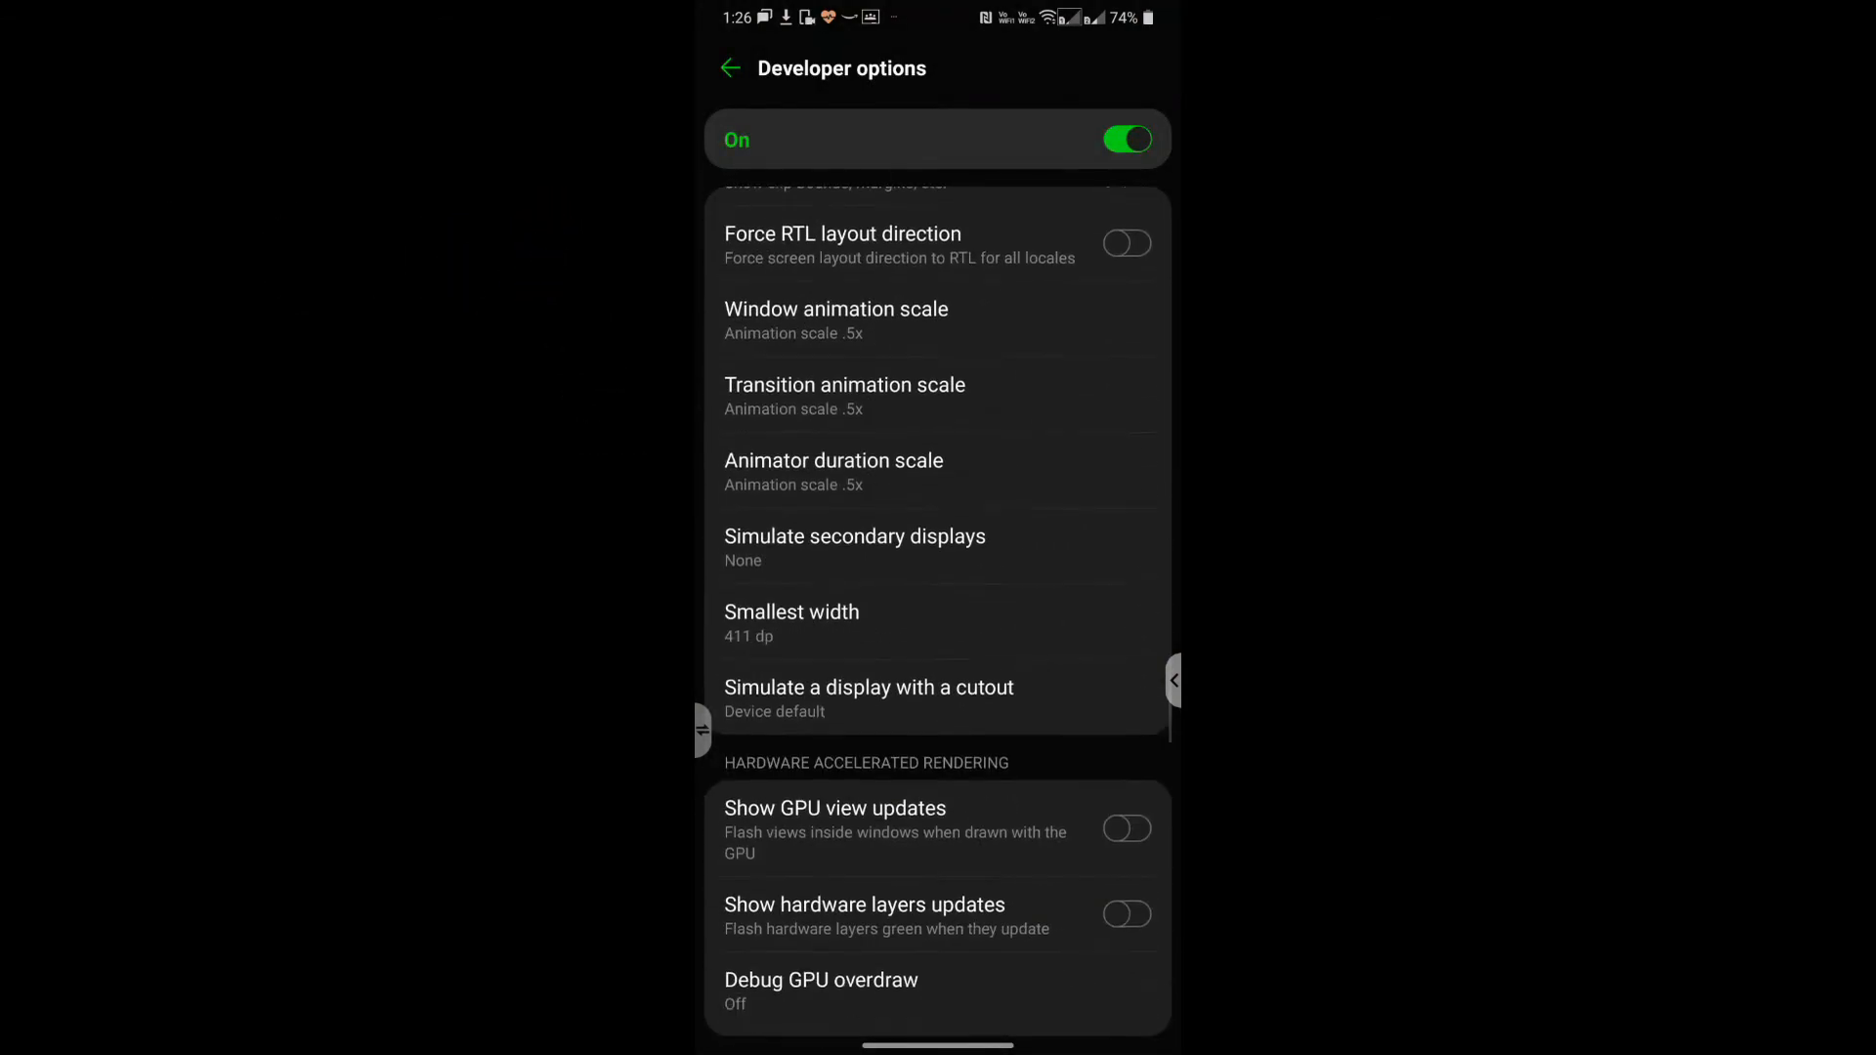
left_click(835, 321)
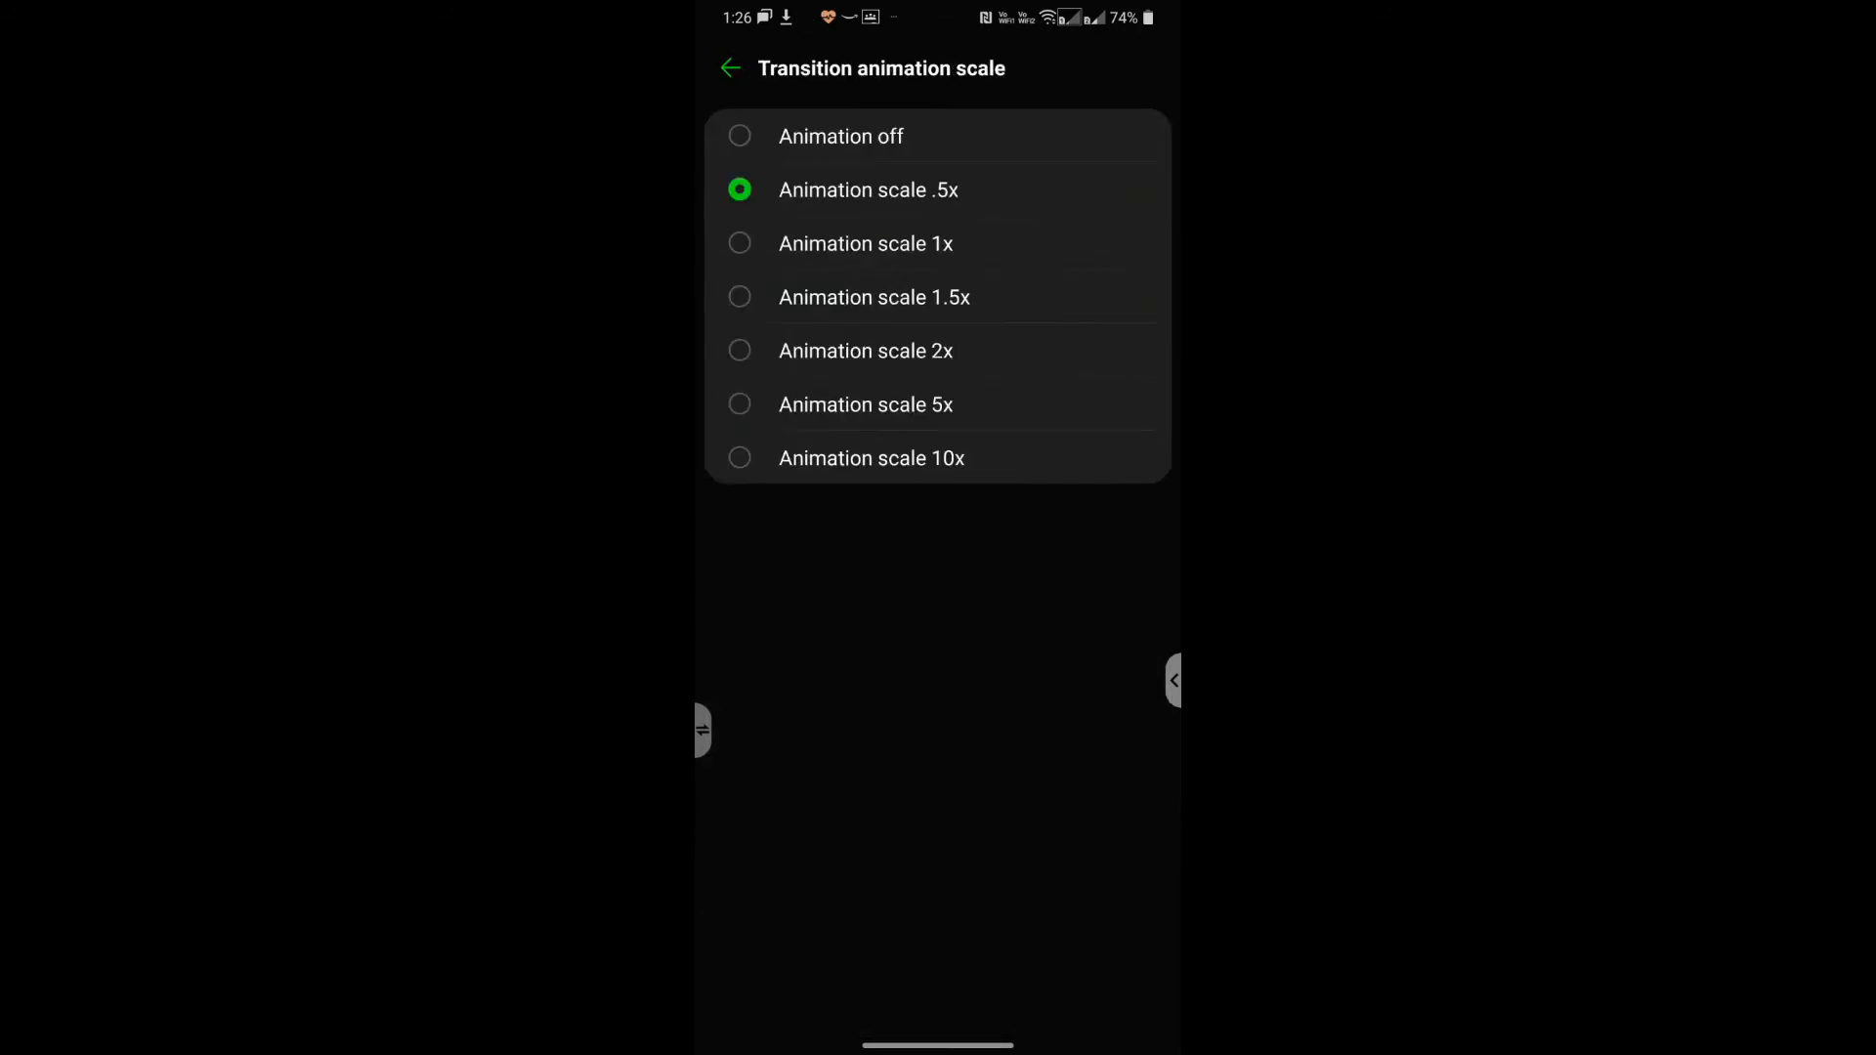
left_click(840, 135)
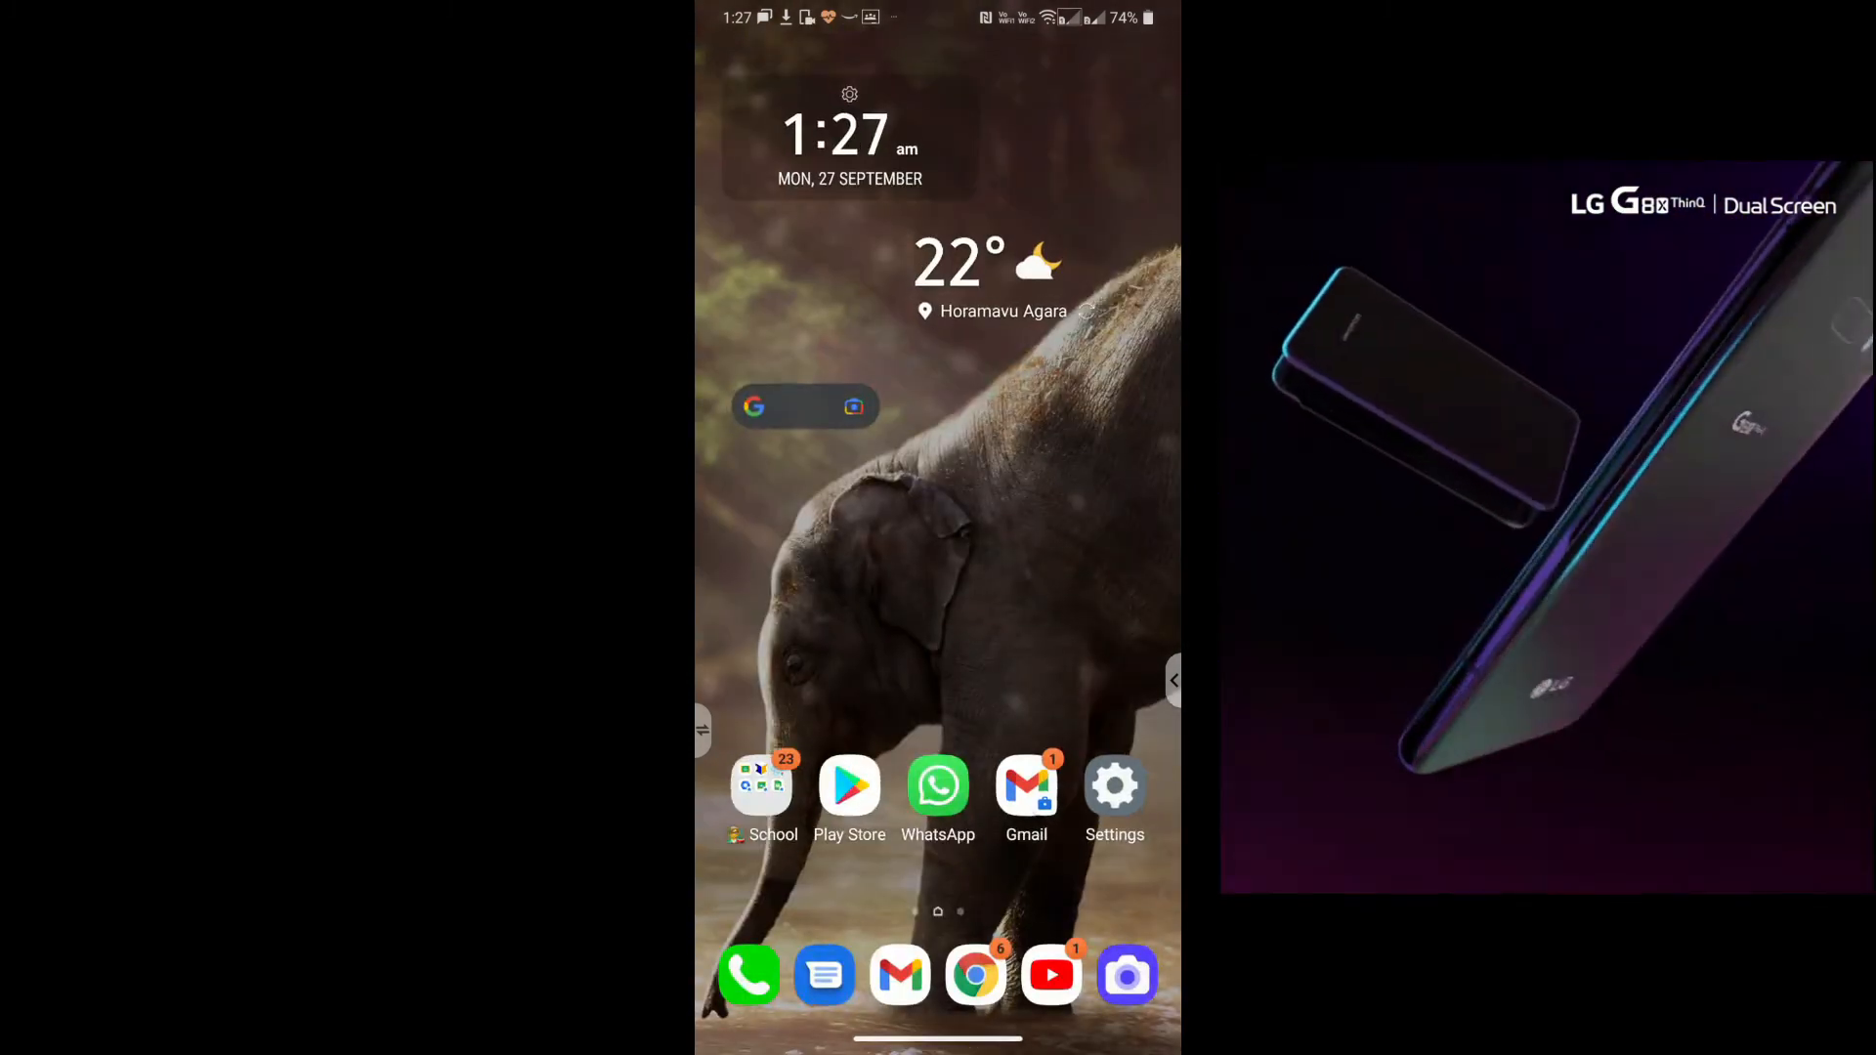
Switch on Show refresh rate in Developer options so the 60 overlay appears
scroll("right", 3)
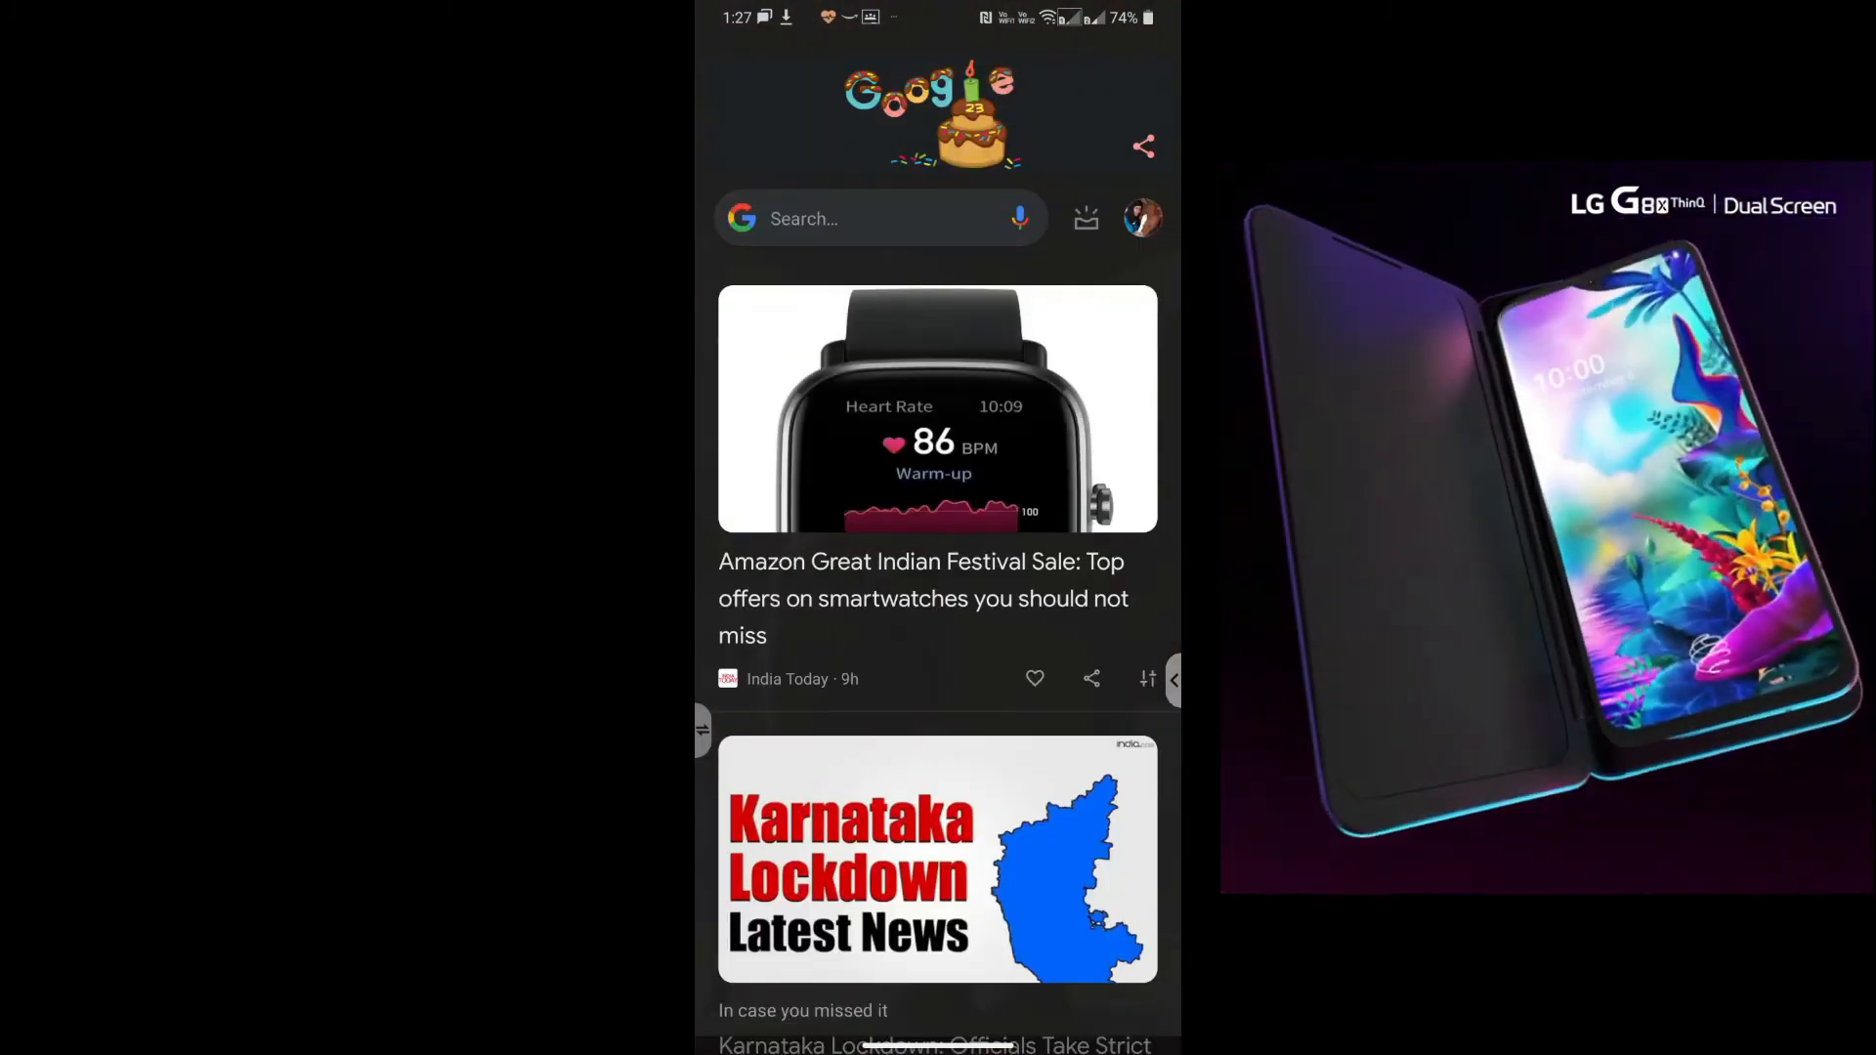
scroll("down", 3)
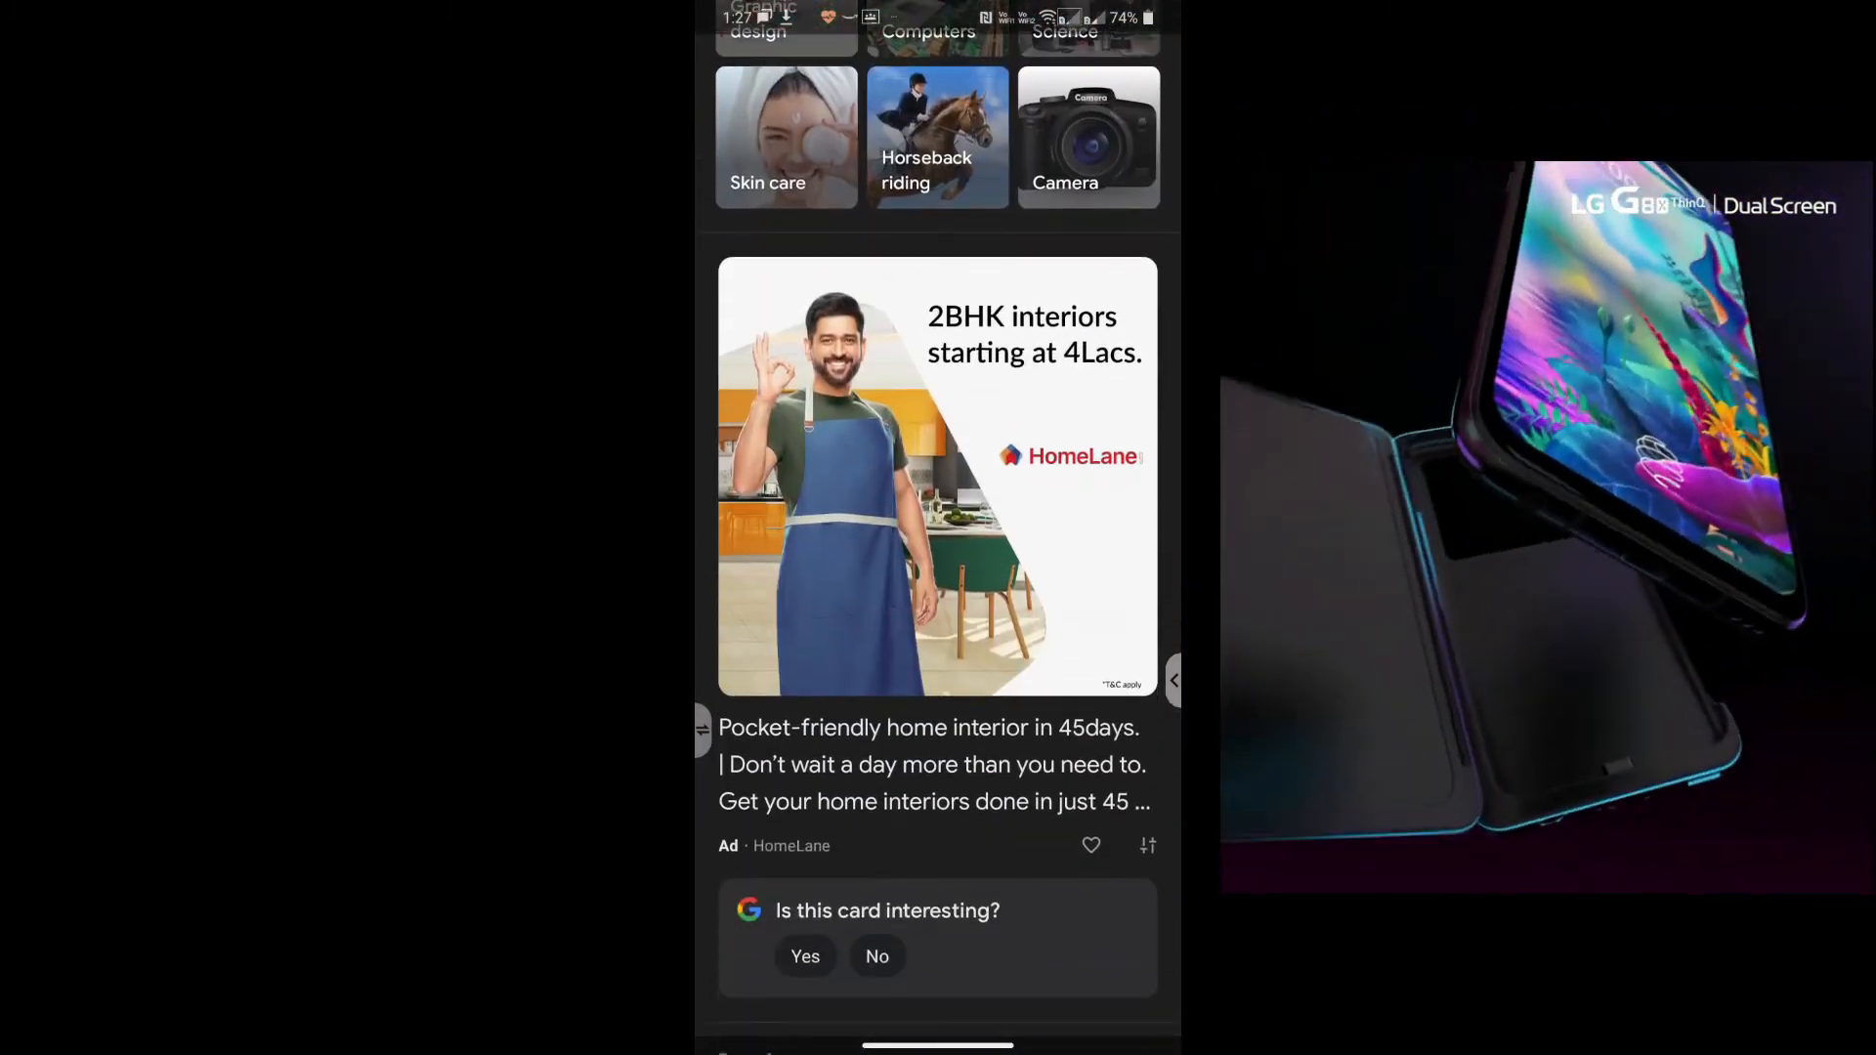
scroll("down", 3)
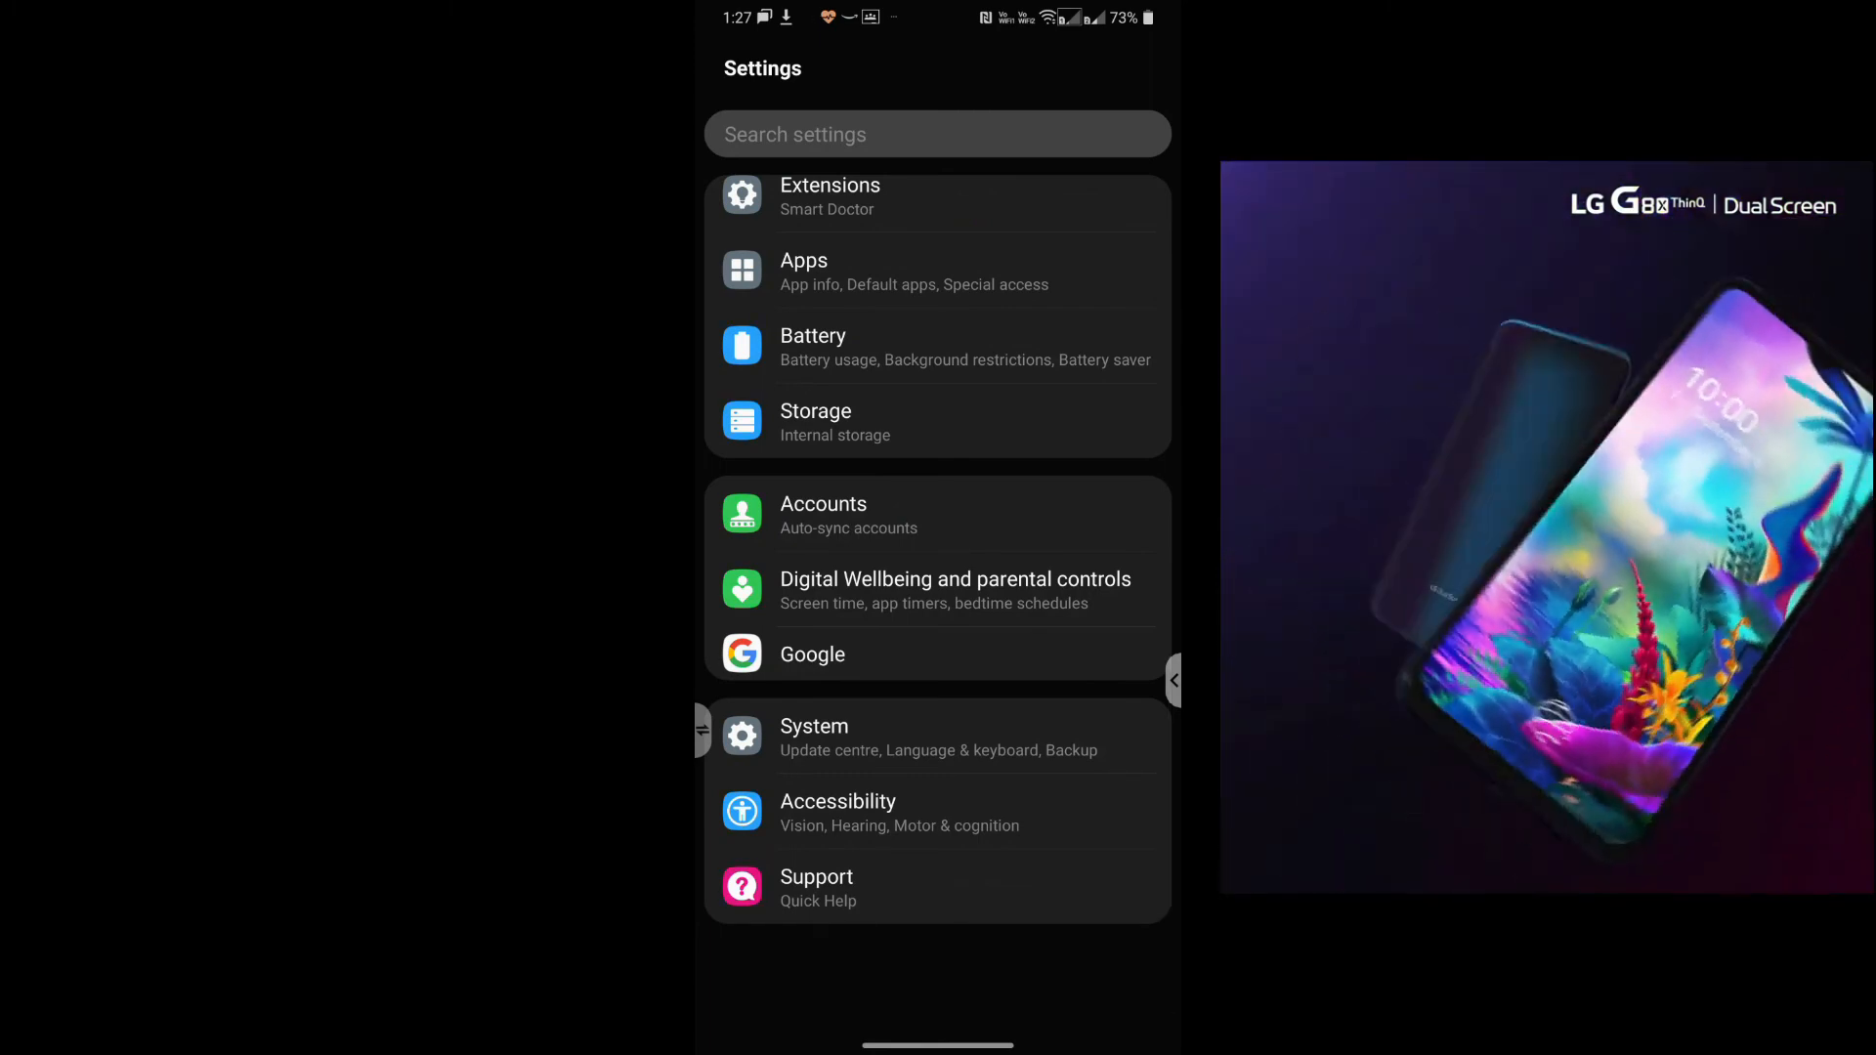
left_click(812, 737)
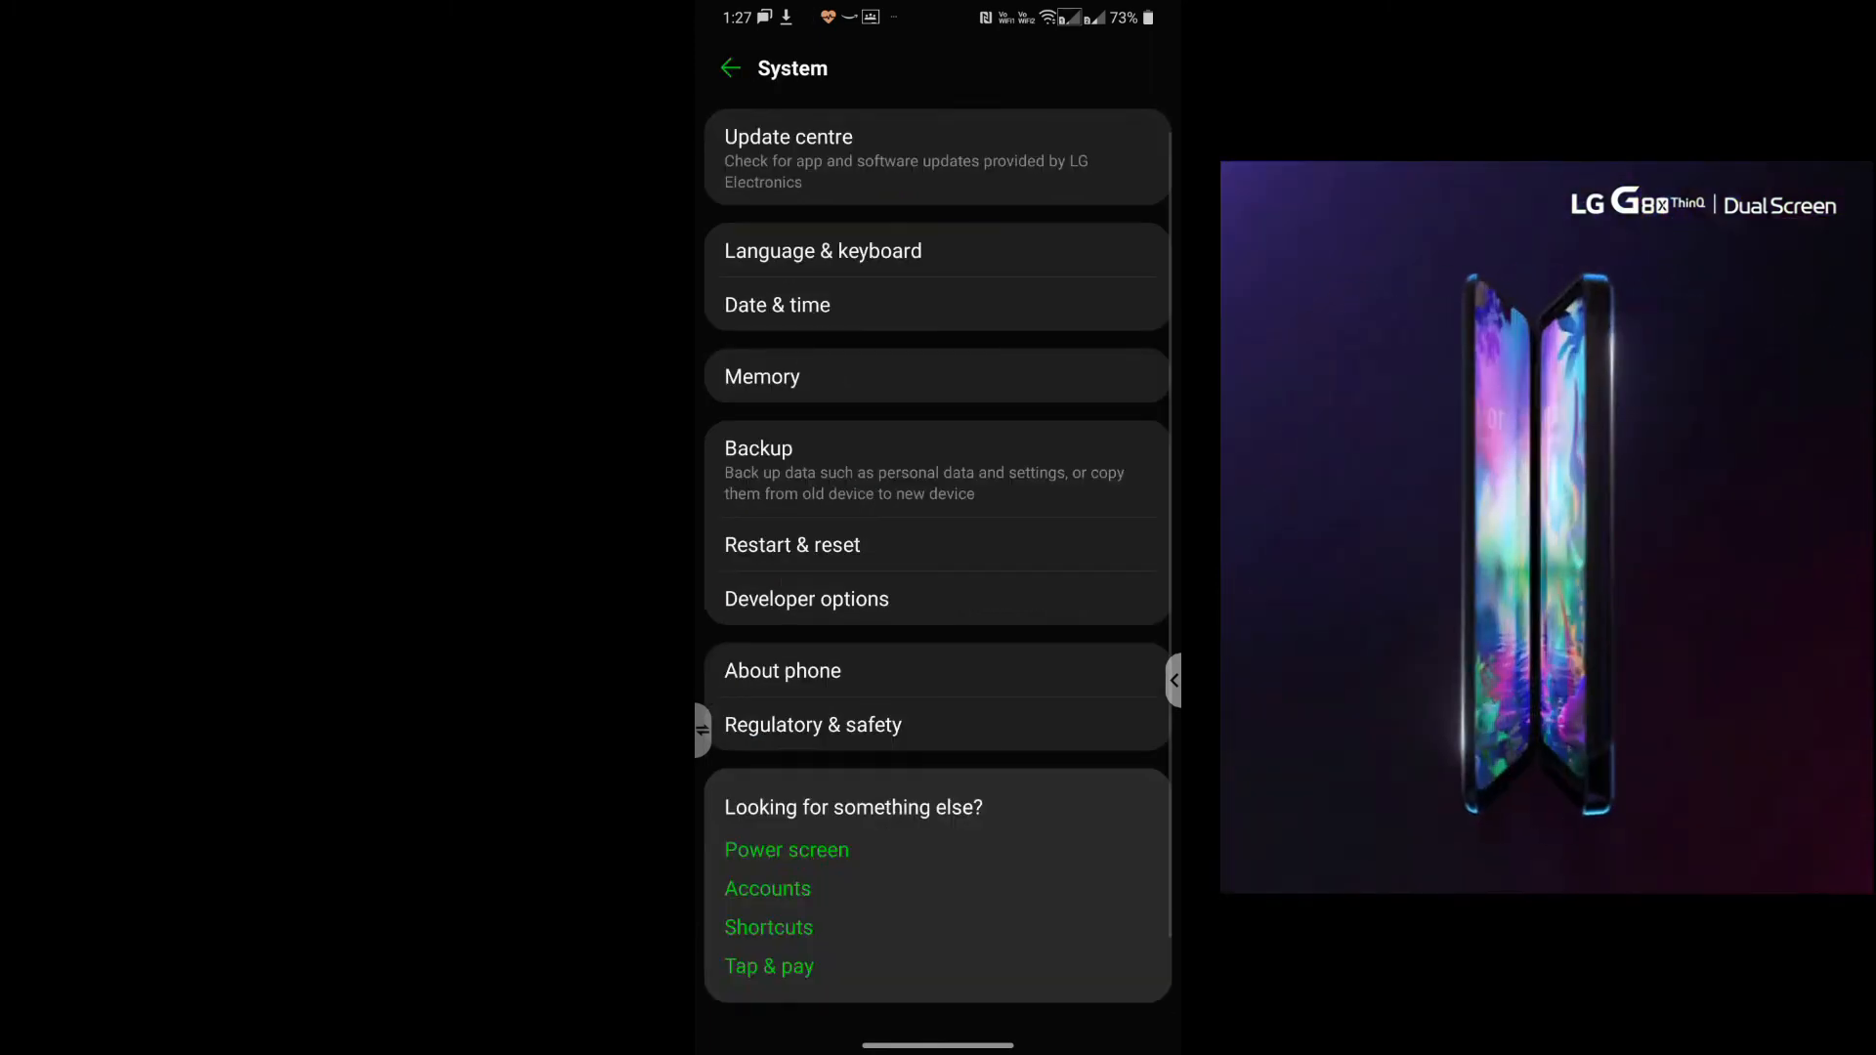
left_click(805, 598)
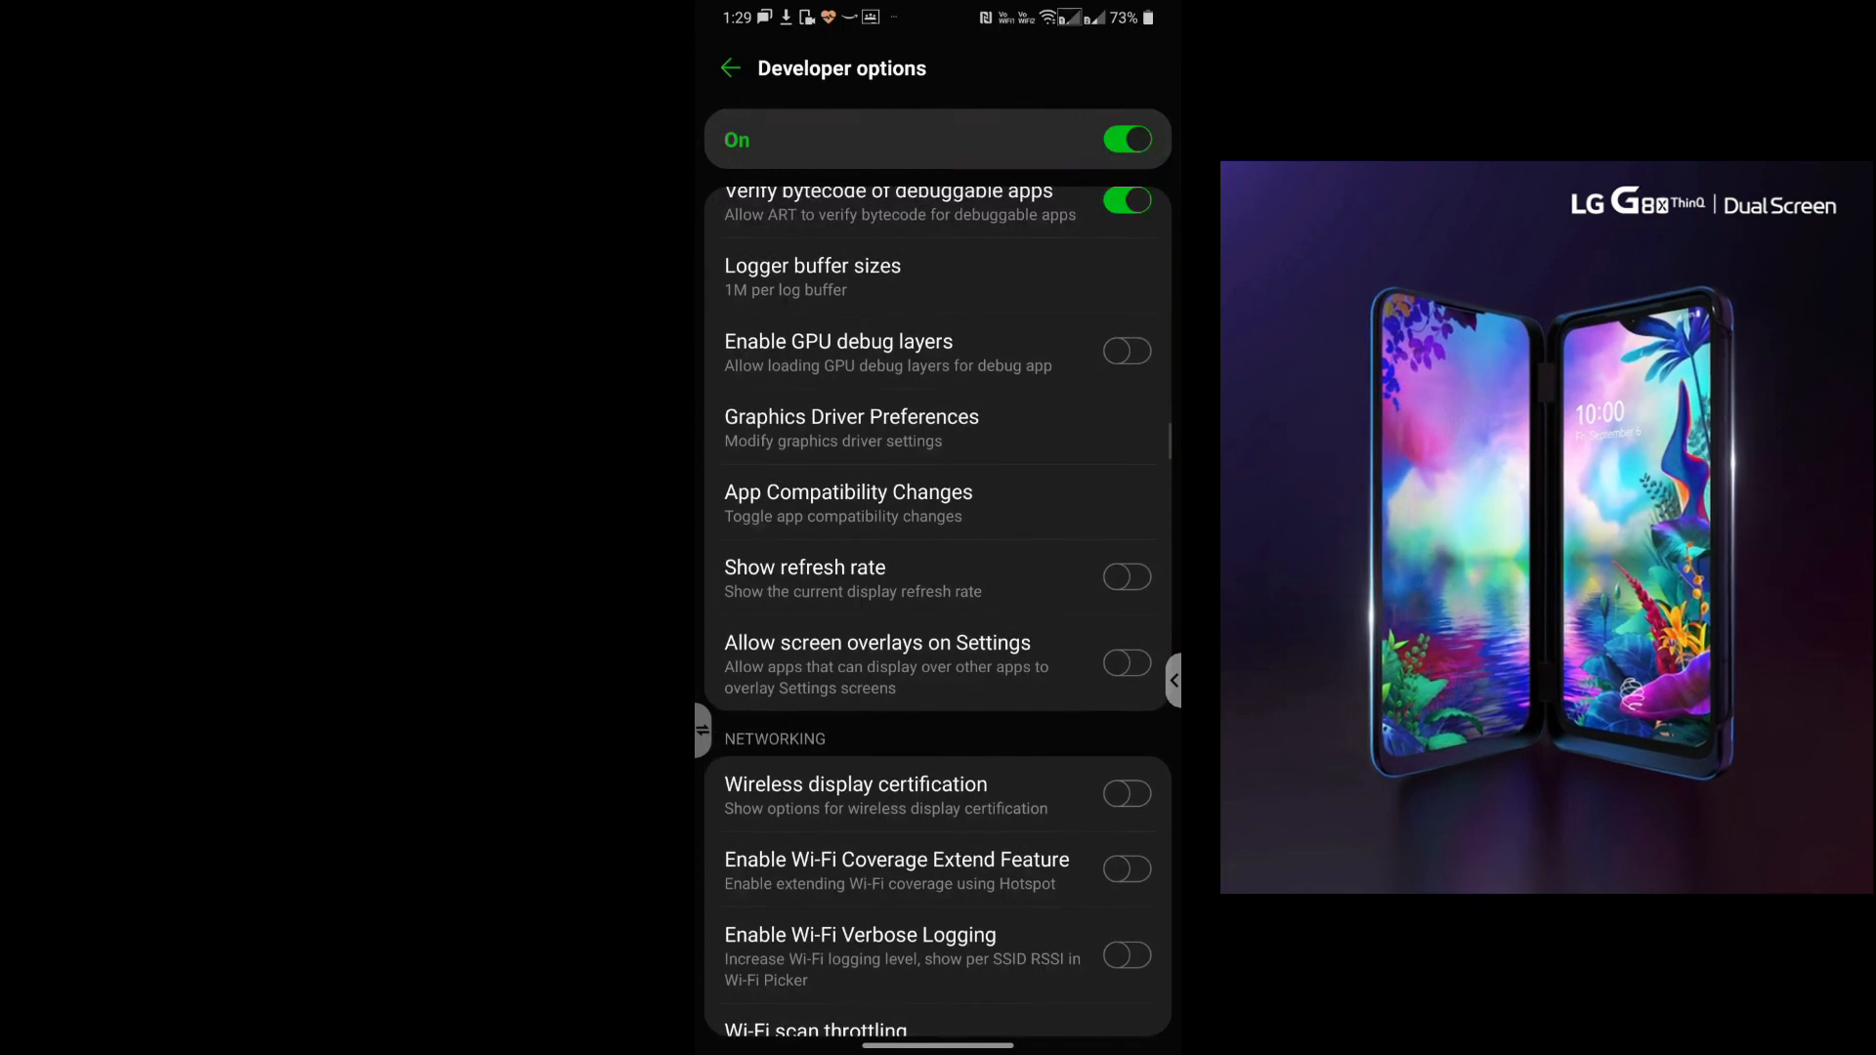
left_click(1123, 577)
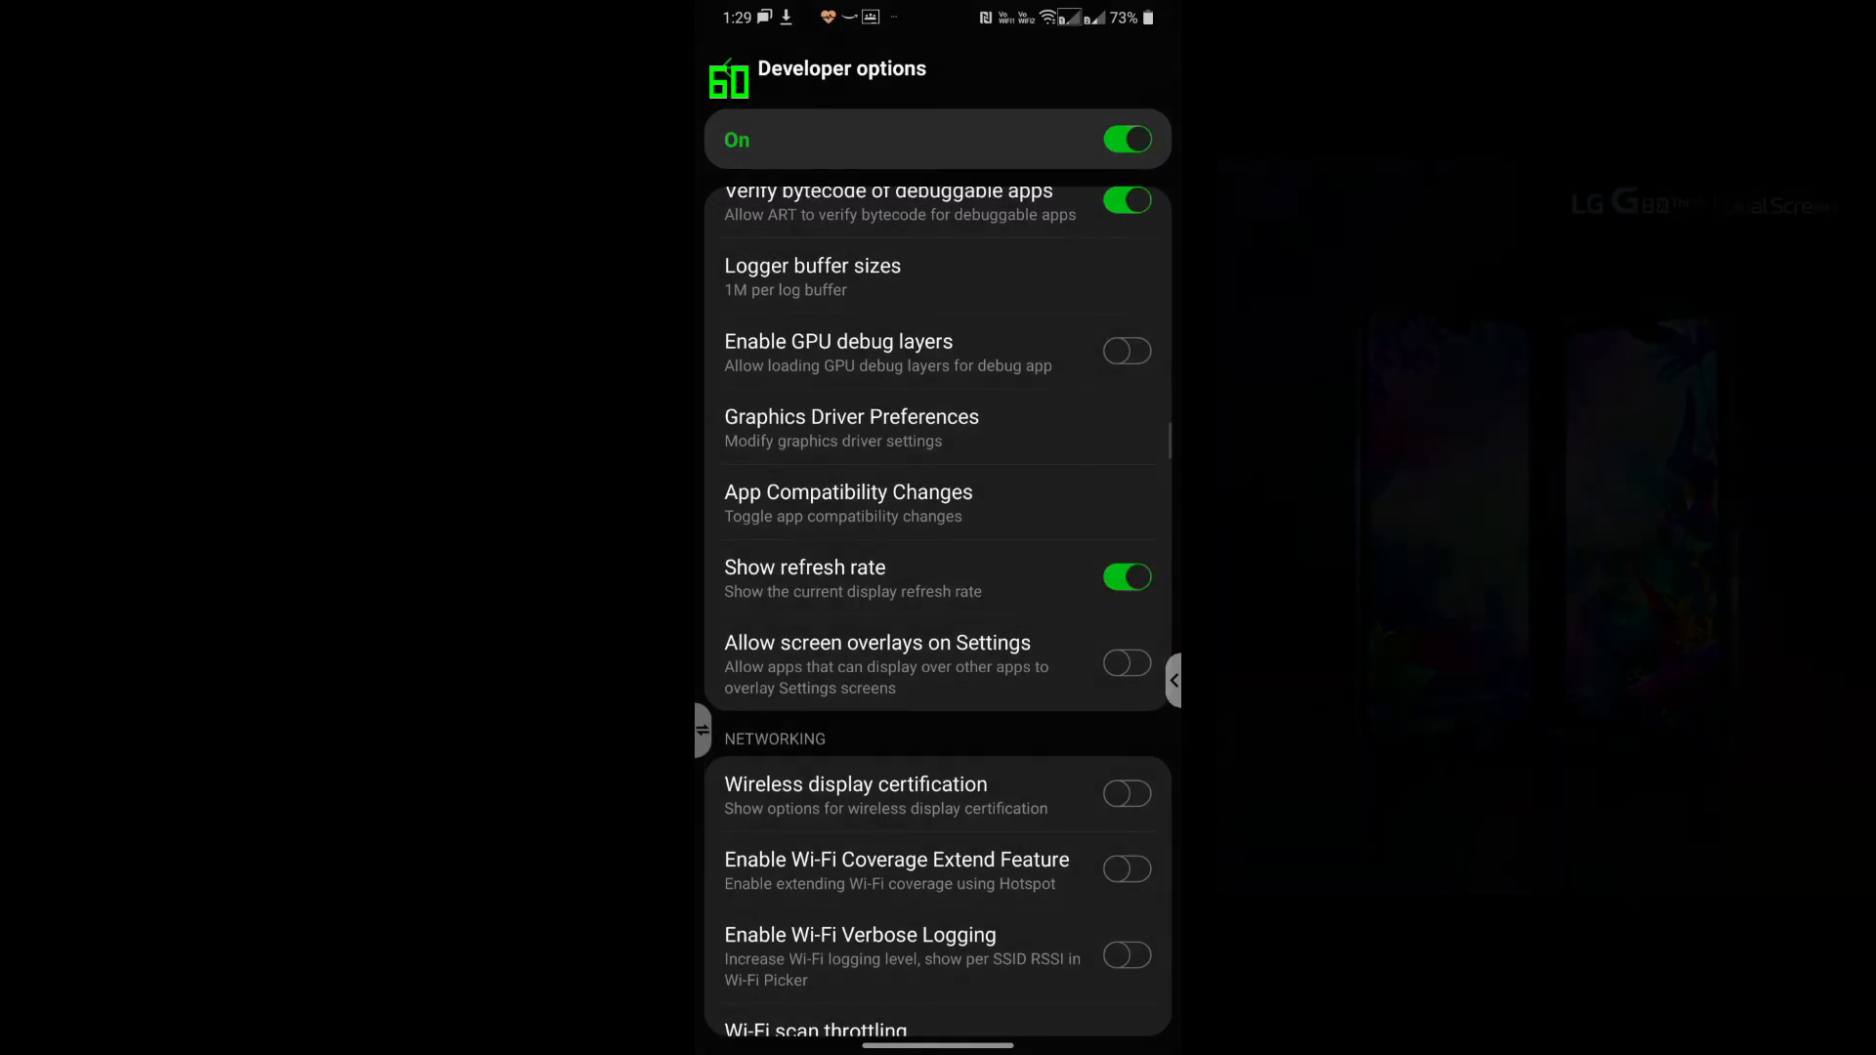